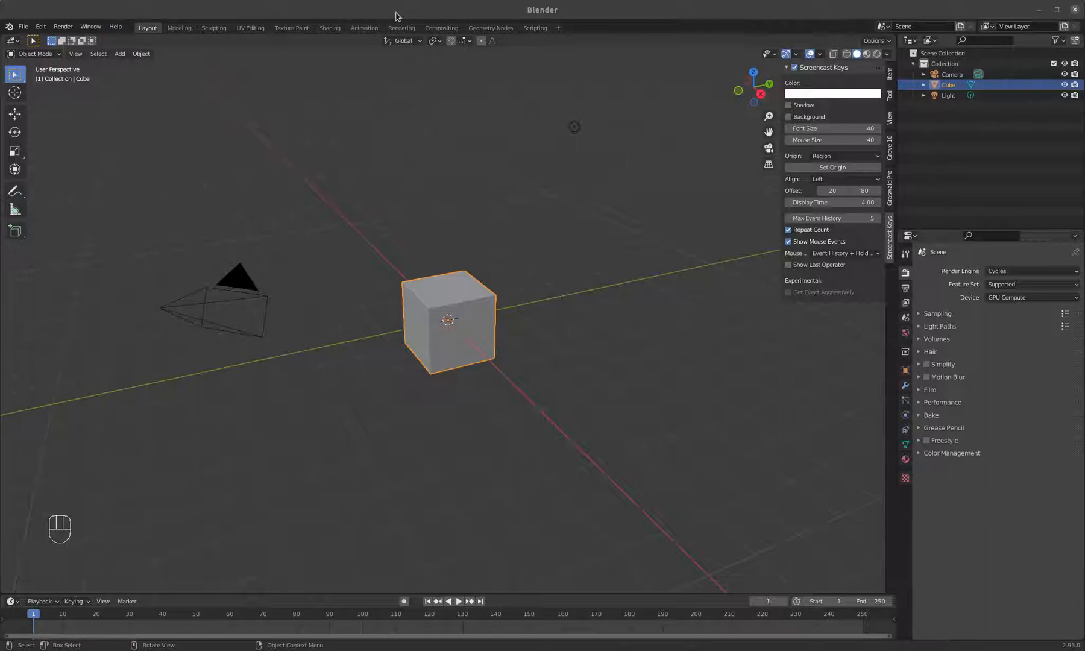
{"action": "mouse_move", "coordinate": [431, 389]}
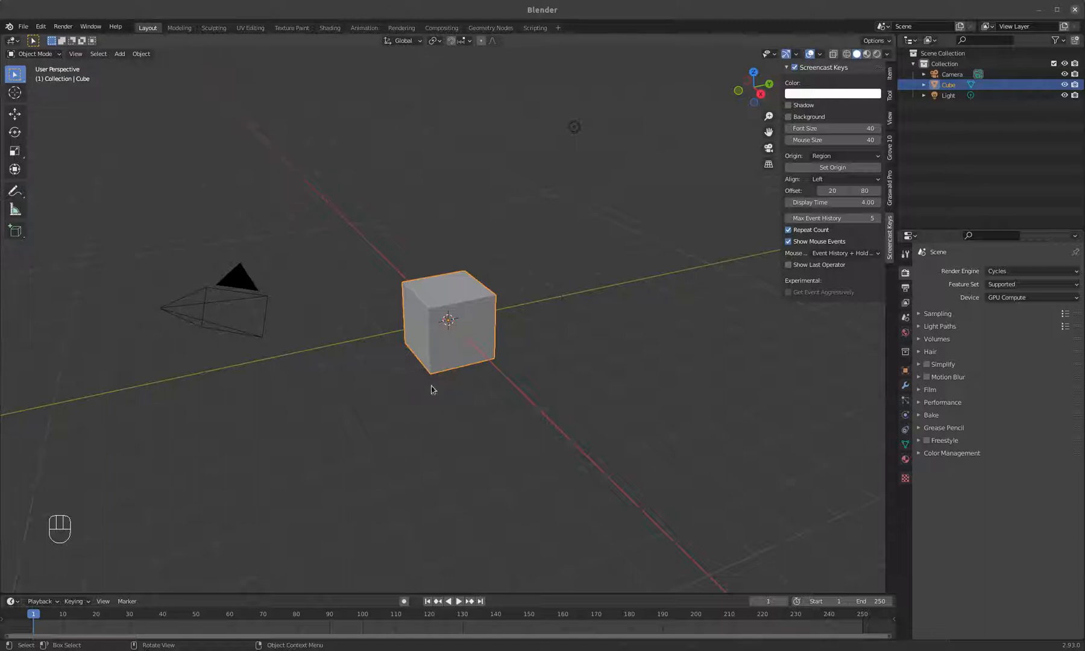
{"action": "mouse_move", "coordinate": [436, 294]}
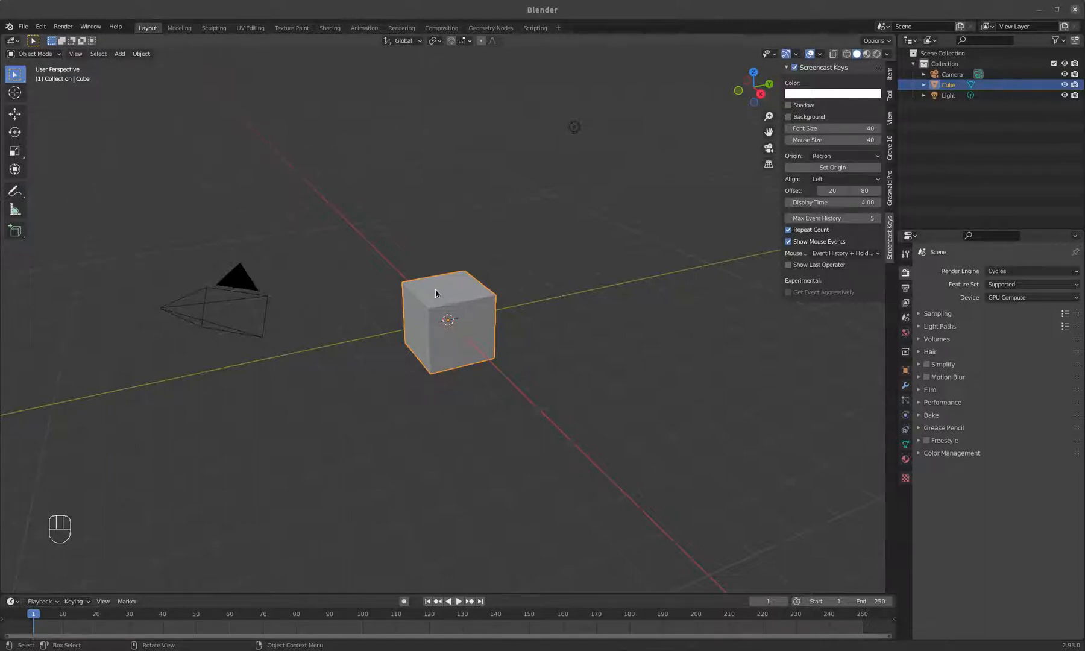
{"action": "mouse_move", "coordinate": [416, 220]}
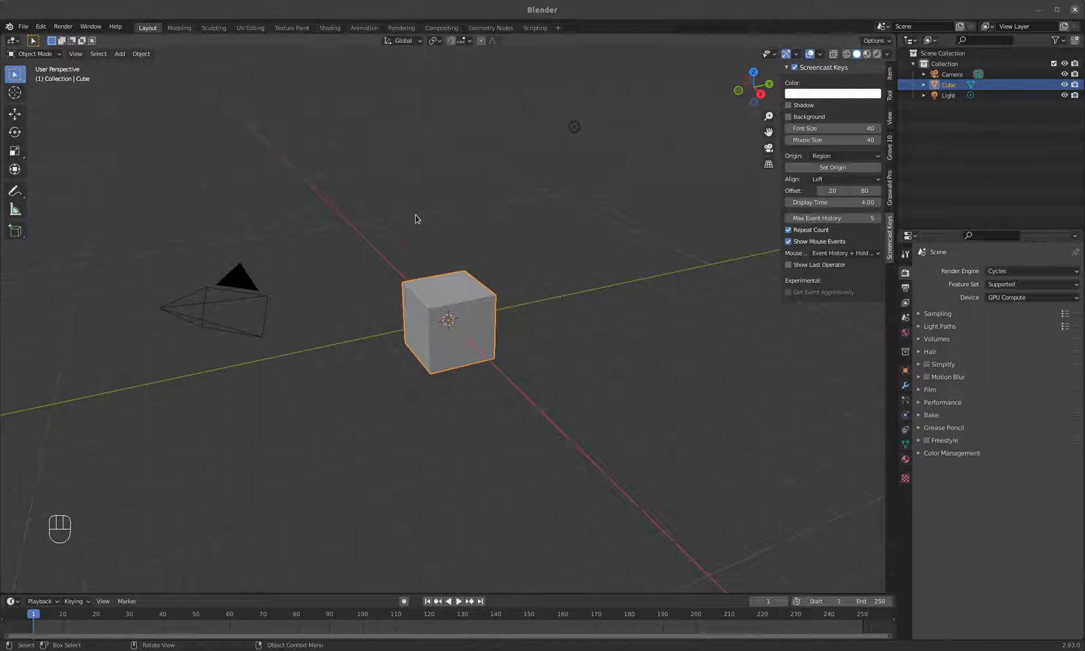
{"action": "mouse_move", "coordinate": [424, 271]}
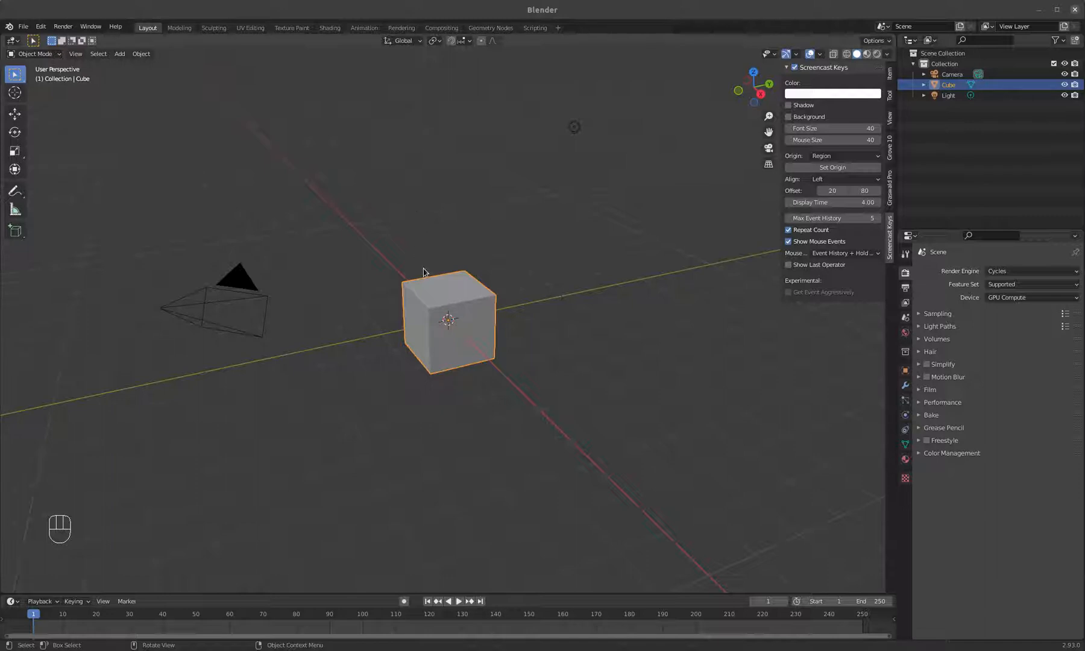
{"action": "mouse_move", "coordinate": [455, 262]}
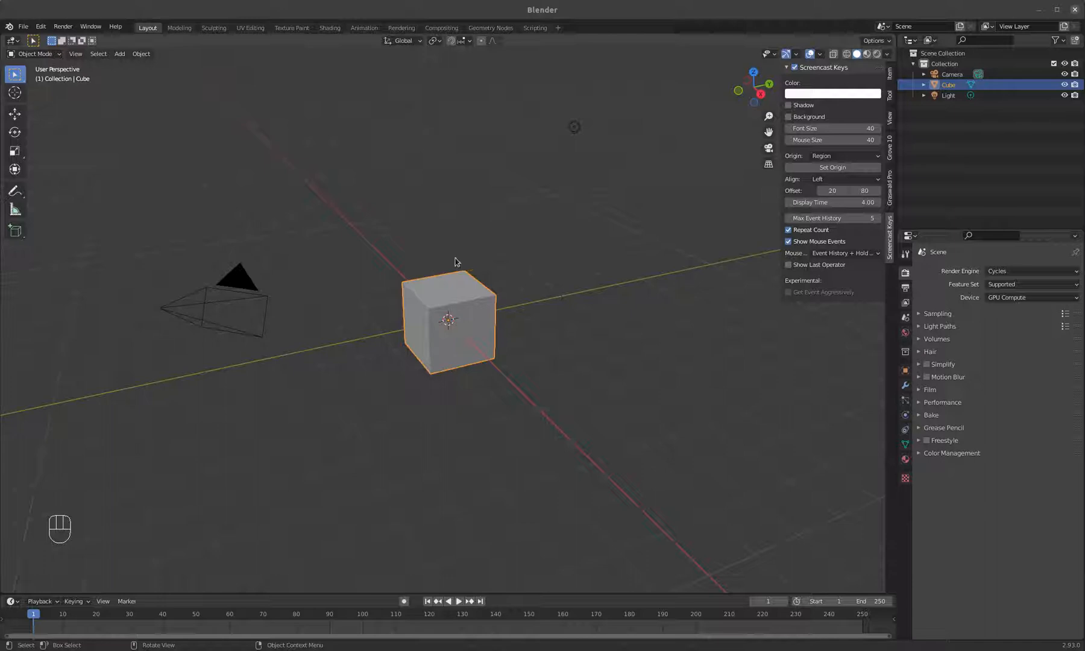
{"action": "mouse_move", "coordinate": [446, 234]}
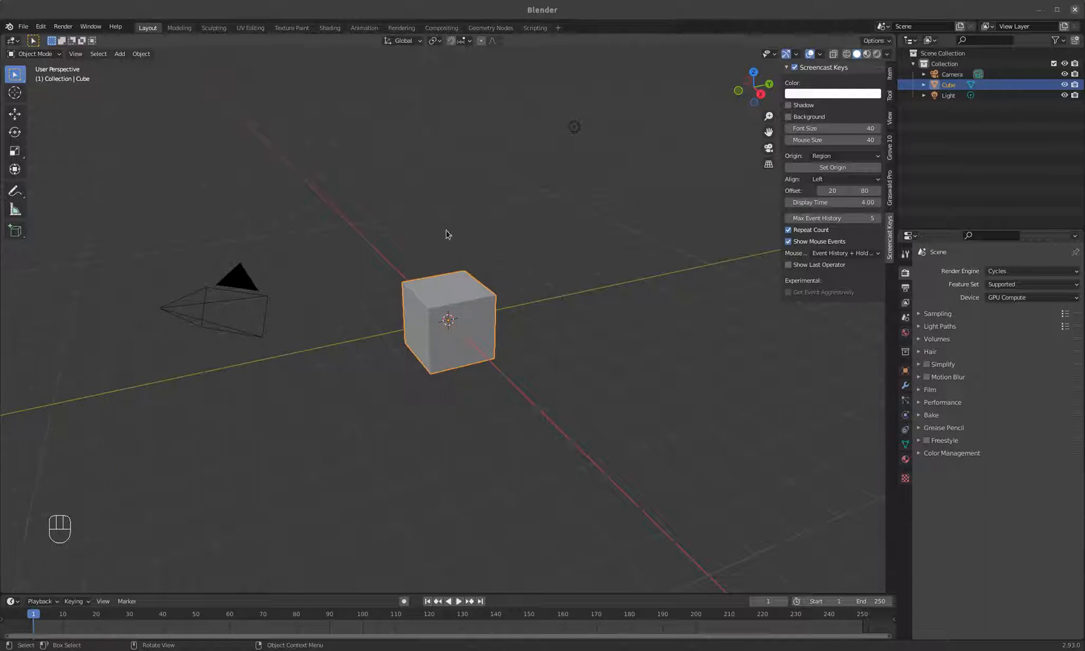
{"action": "mouse_move", "coordinate": [416, 225]}
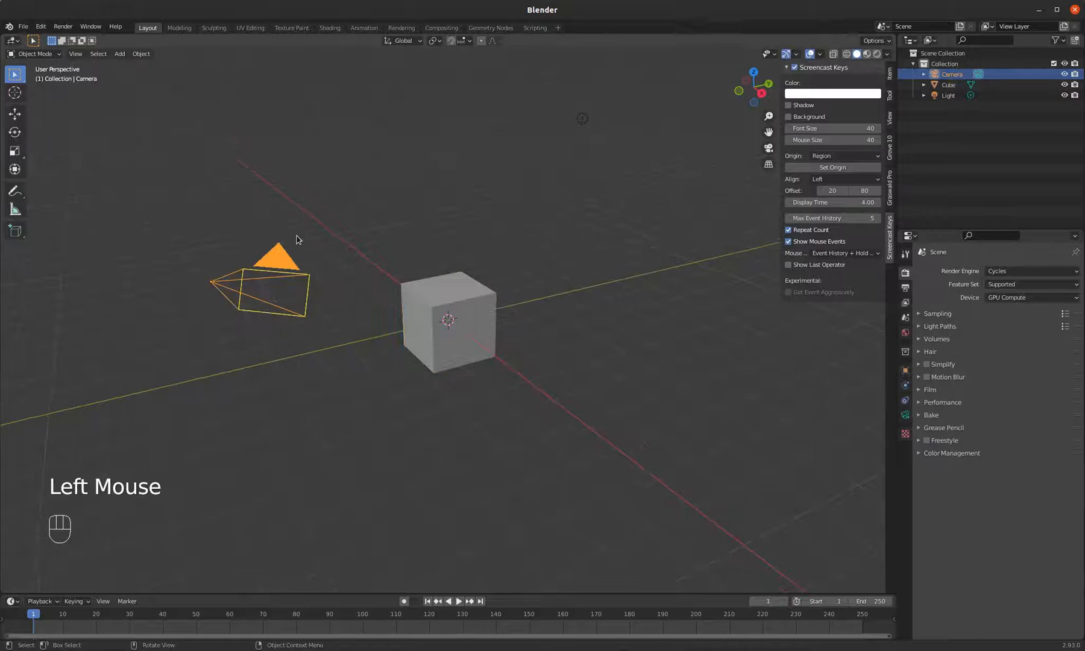
Orbit the view and select the light, then the cube again.
{"action": "left_click_drag", "start_coordinate": [298, 240], "coordinate": [385, 266]}
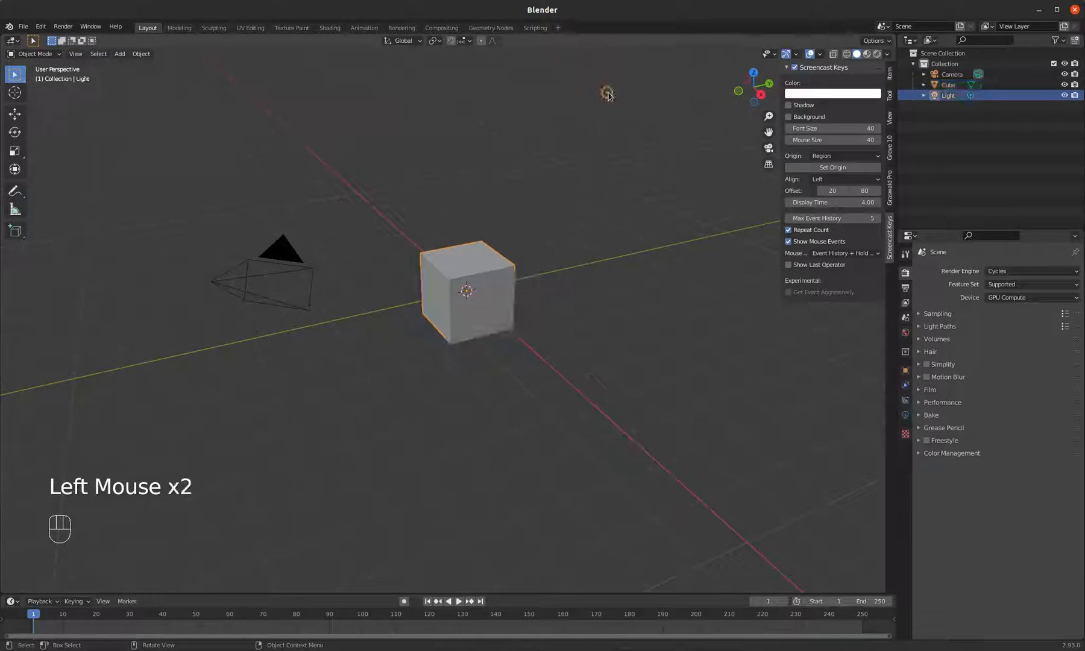
{"action": "left_click", "coordinate": [471, 284]}
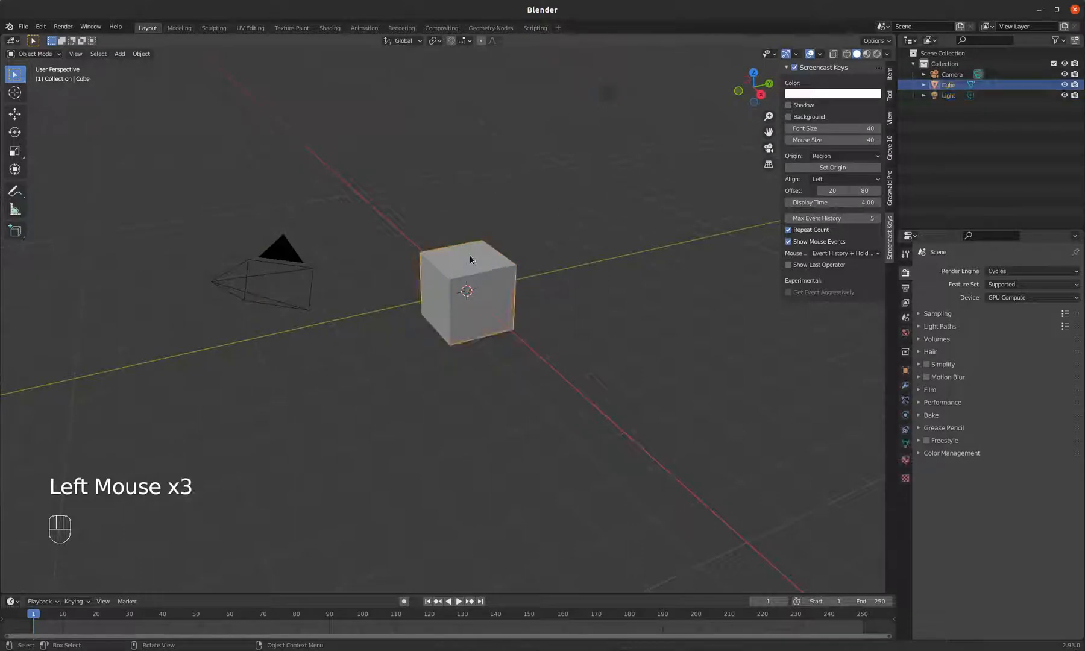
{"action": "left_click", "coordinate": [467, 290]}
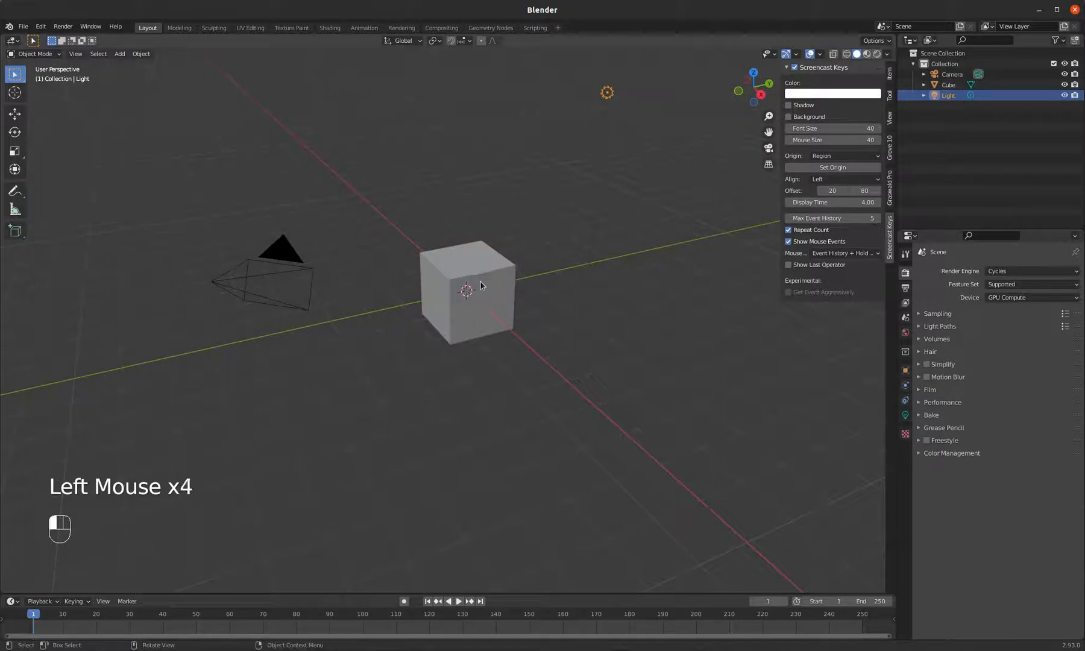
{"action": "left_click", "coordinate": [467, 291]}
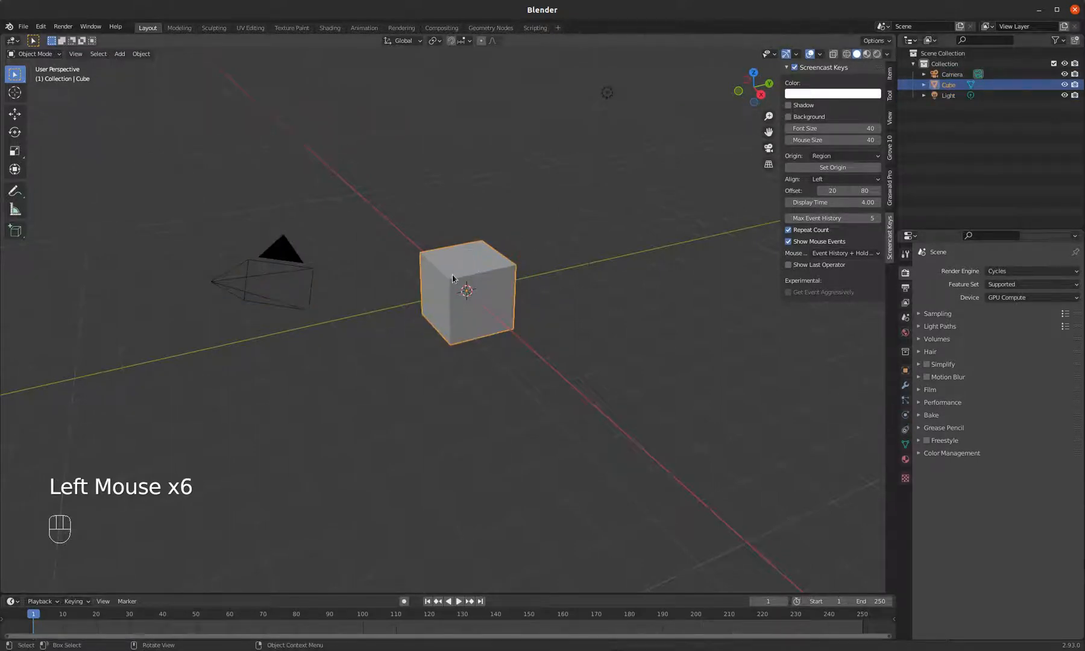
{"action": "left_click", "coordinate": [947, 94]}
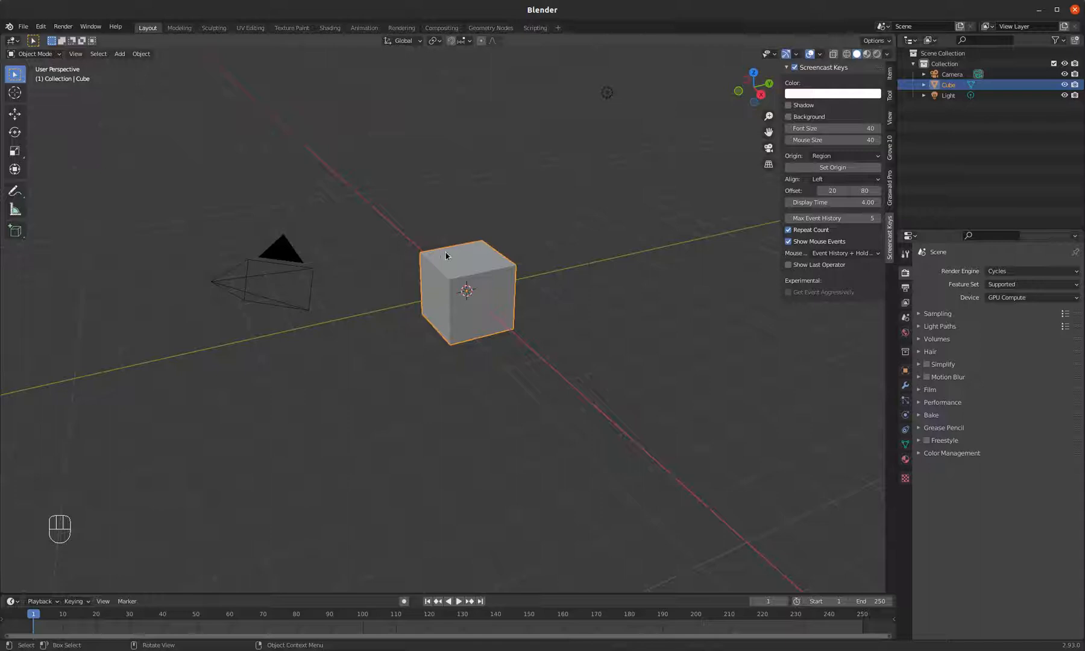
{"action": "mouse_move", "coordinate": [462, 268]}
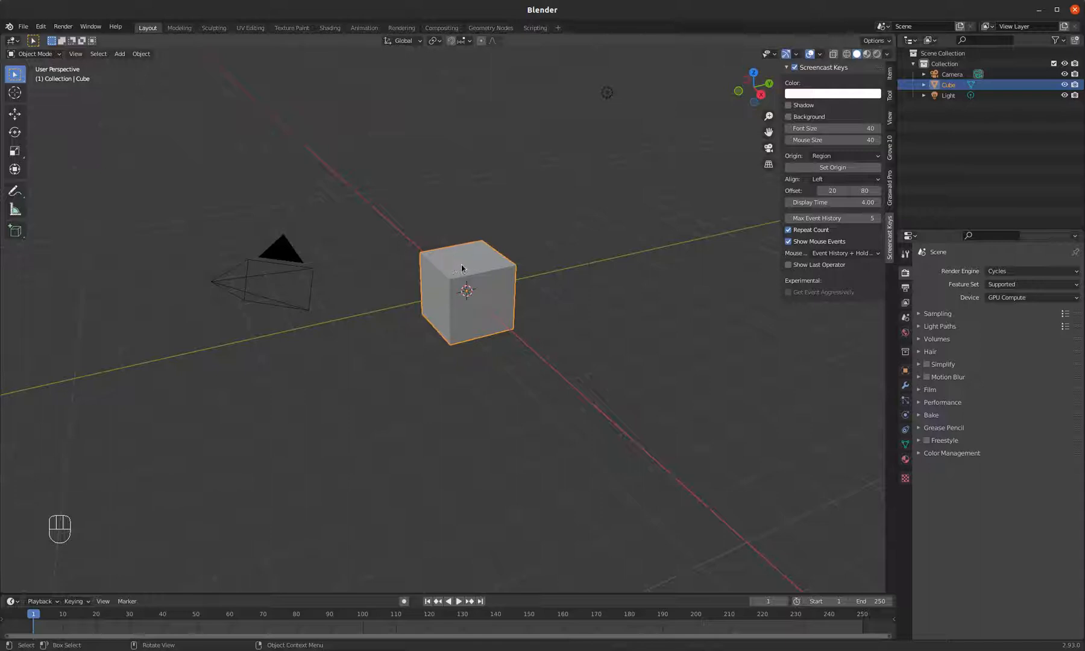
Pan across the scene and back, then zoom out with the mouse wheel.
{"action": "left_click_drag", "start_coordinate": [464, 270], "coordinate": [263, 280]}
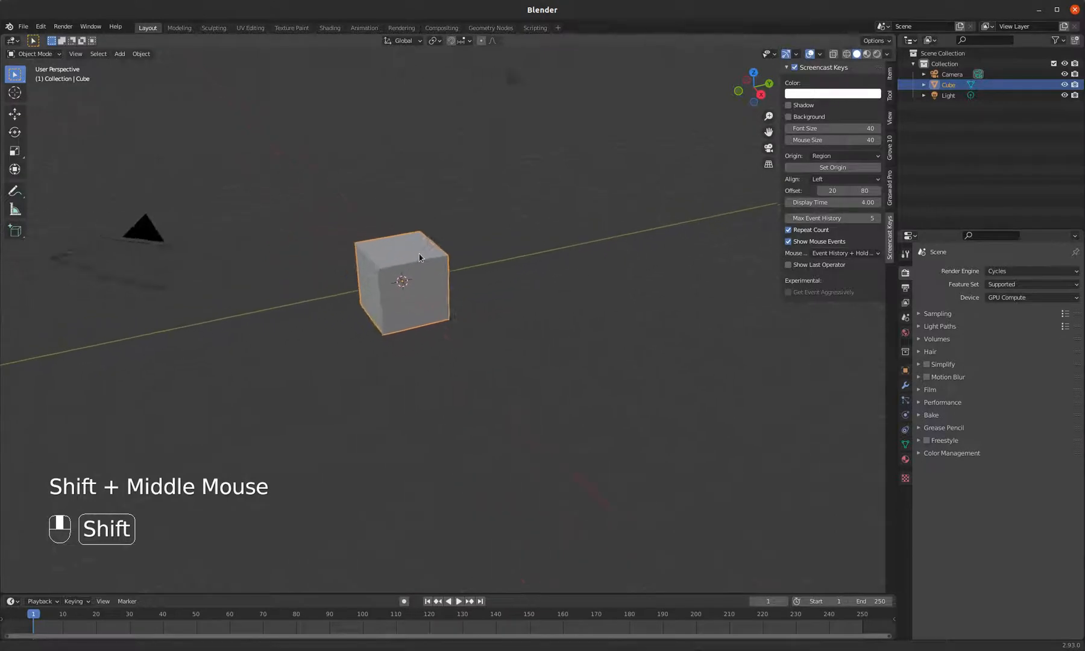
{"action": "left_click_drag", "start_coordinate": [419, 256], "coordinate": [458, 267]}
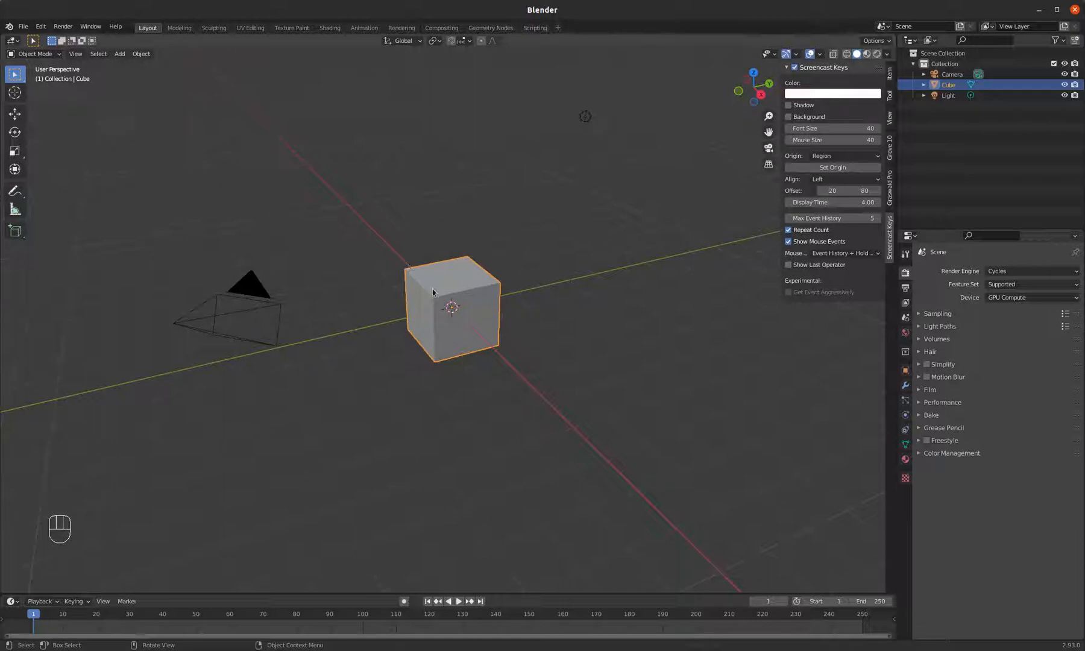
{"action": "scroll", "scroll_direction": "down", "scroll_amount": 3}
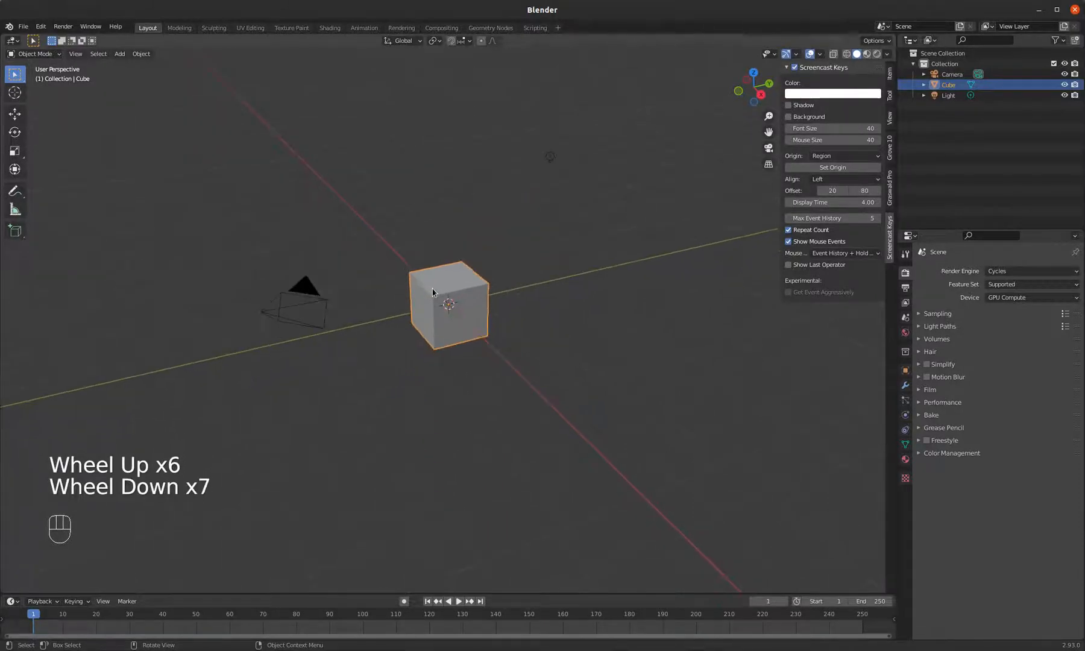
{"action": "scroll", "scroll_direction": "down", "scroll_amount": 3}
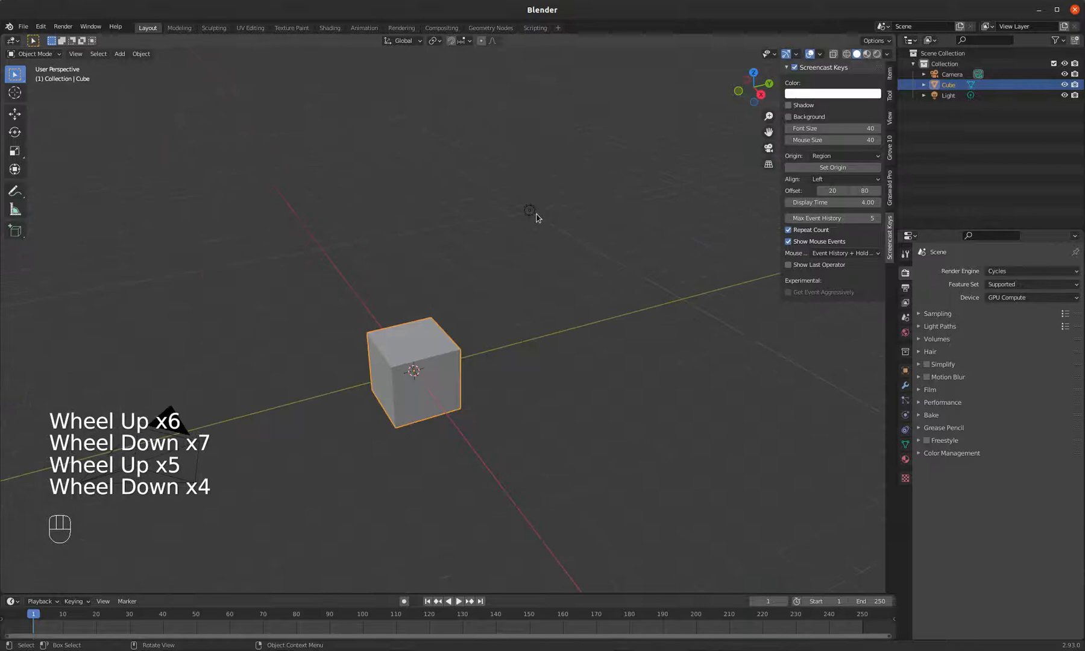
{"action": "scroll", "scroll_direction": "down", "scroll_amount": 3}
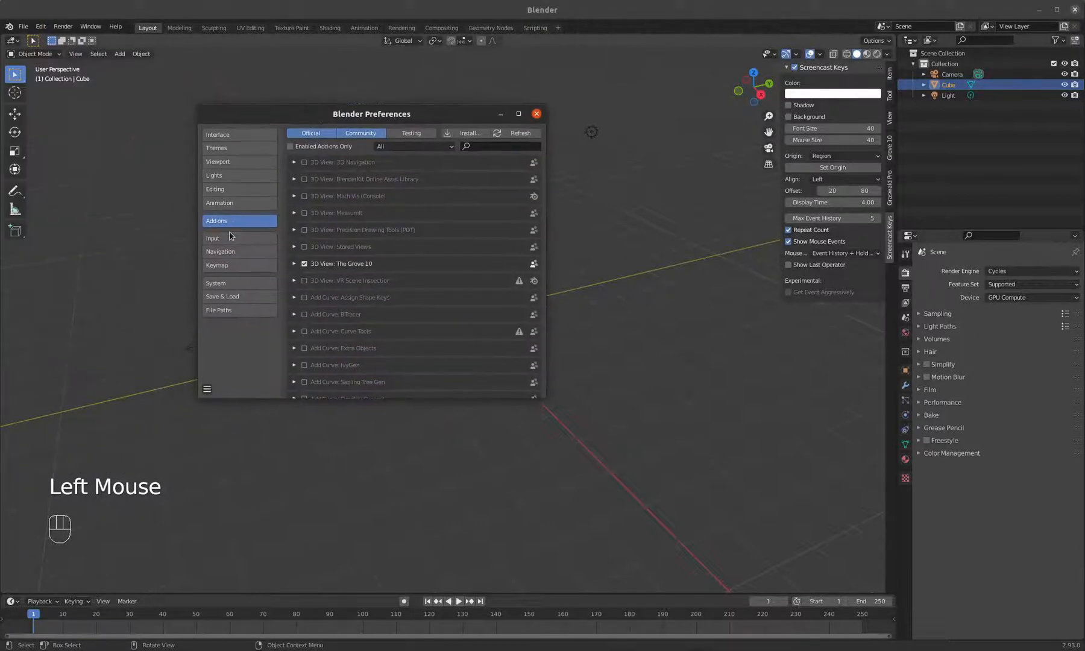
{"action": "left_click", "coordinate": [220, 251]}
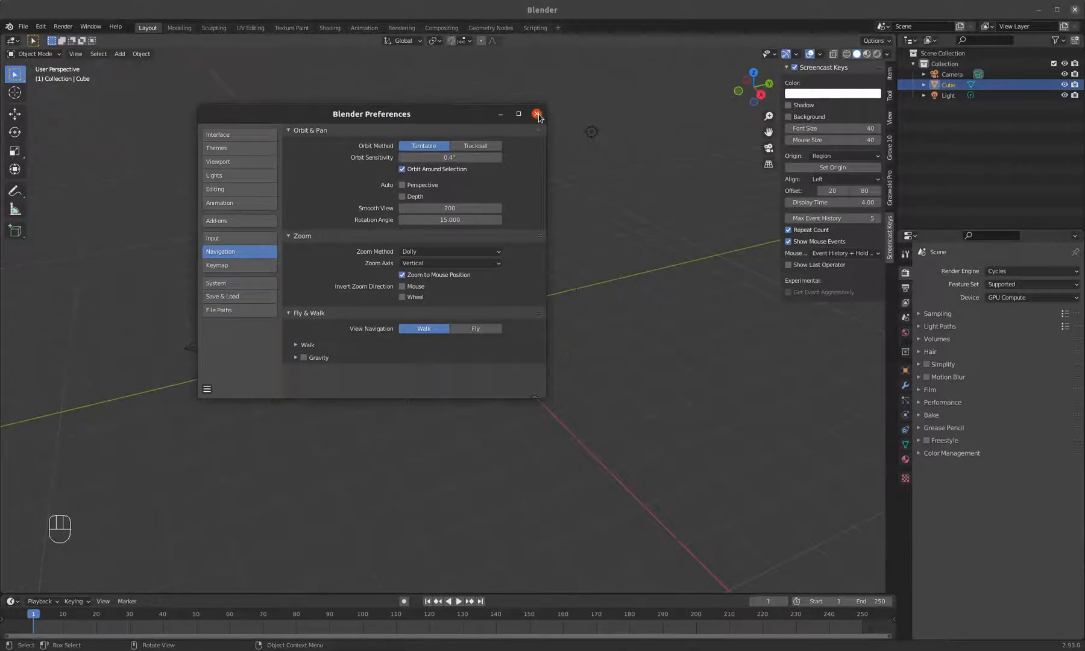
{"action": "left_click", "coordinate": [538, 113]}
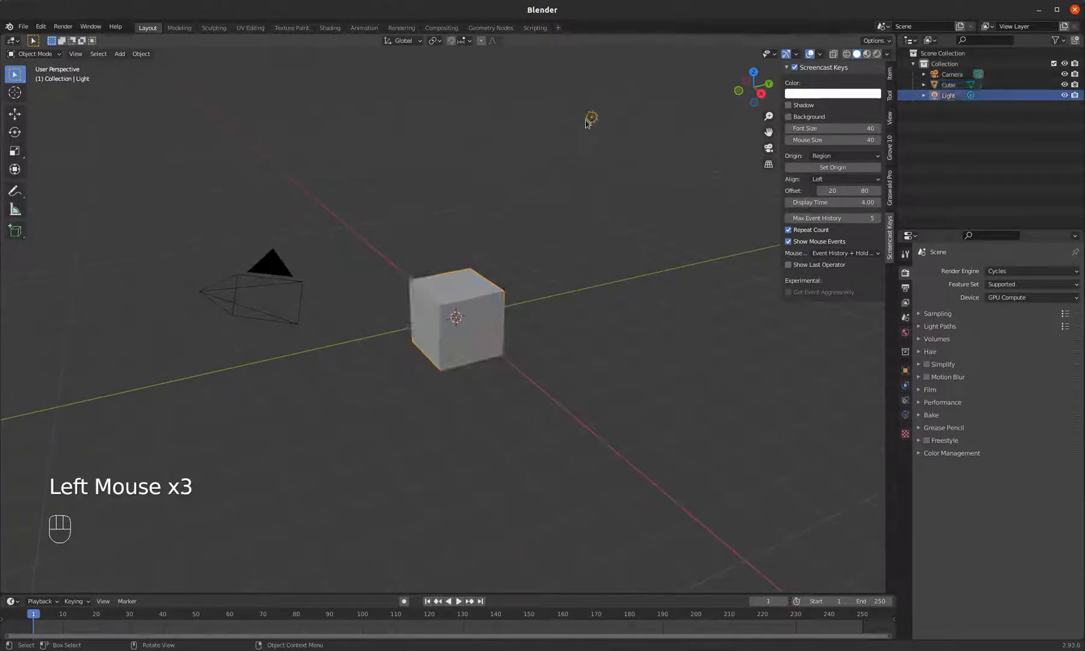
{"action": "left_click", "coordinate": [249, 298]}
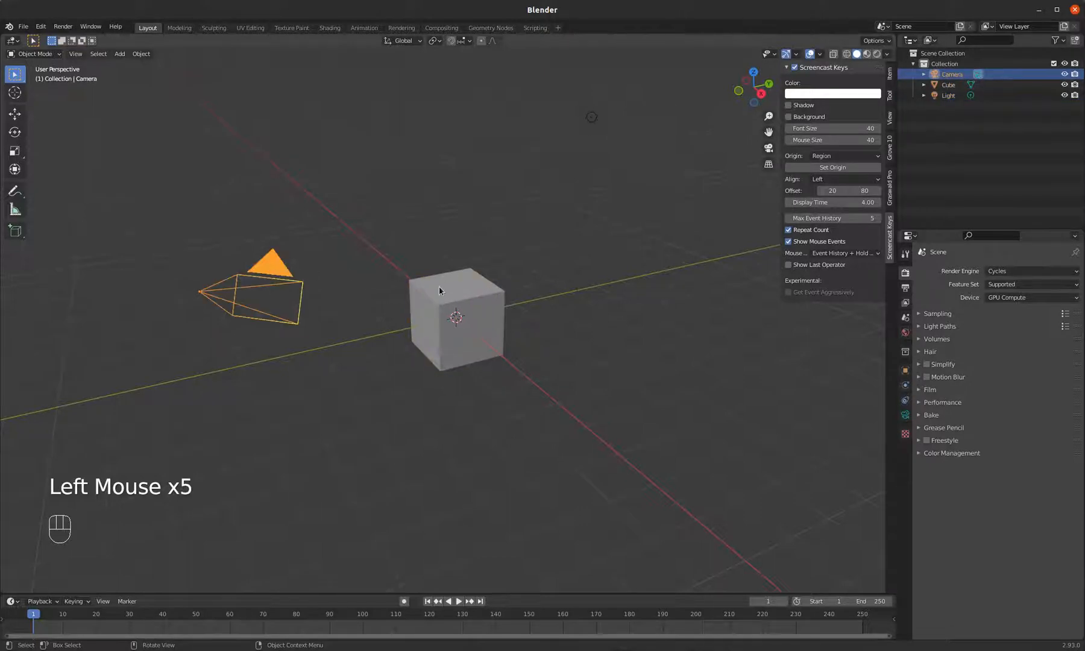
{"action": "left_click", "coordinate": [457, 293]}
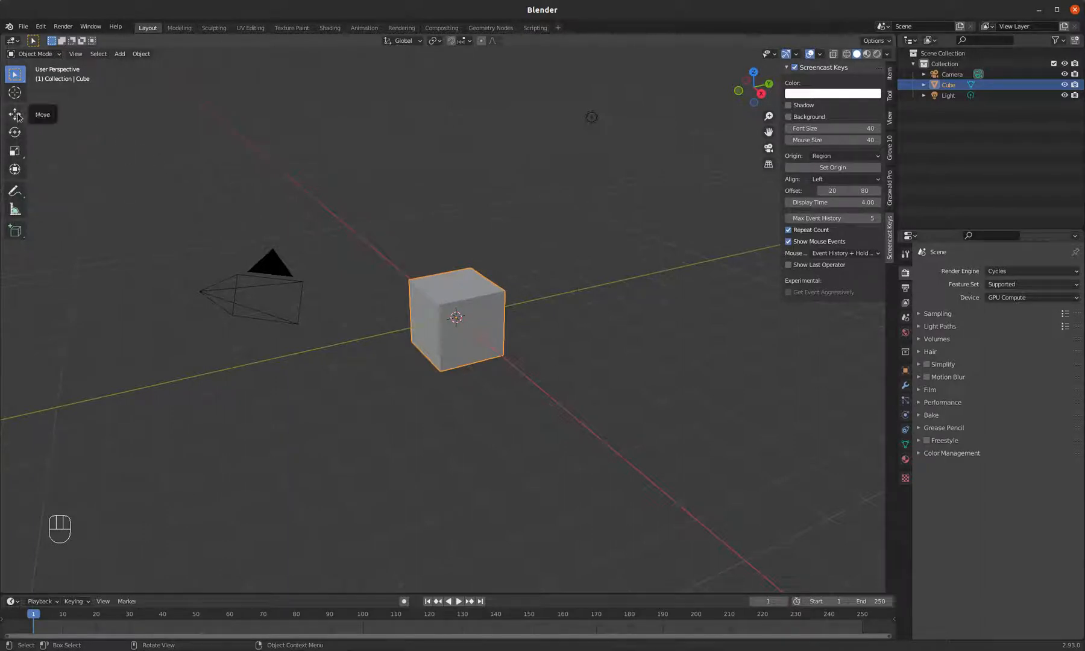
Drag the cube with the move gizmo to about X −1.79, Y 0.83, Z 0.83 m.
{"action": "left_click", "coordinate": [15, 114]}
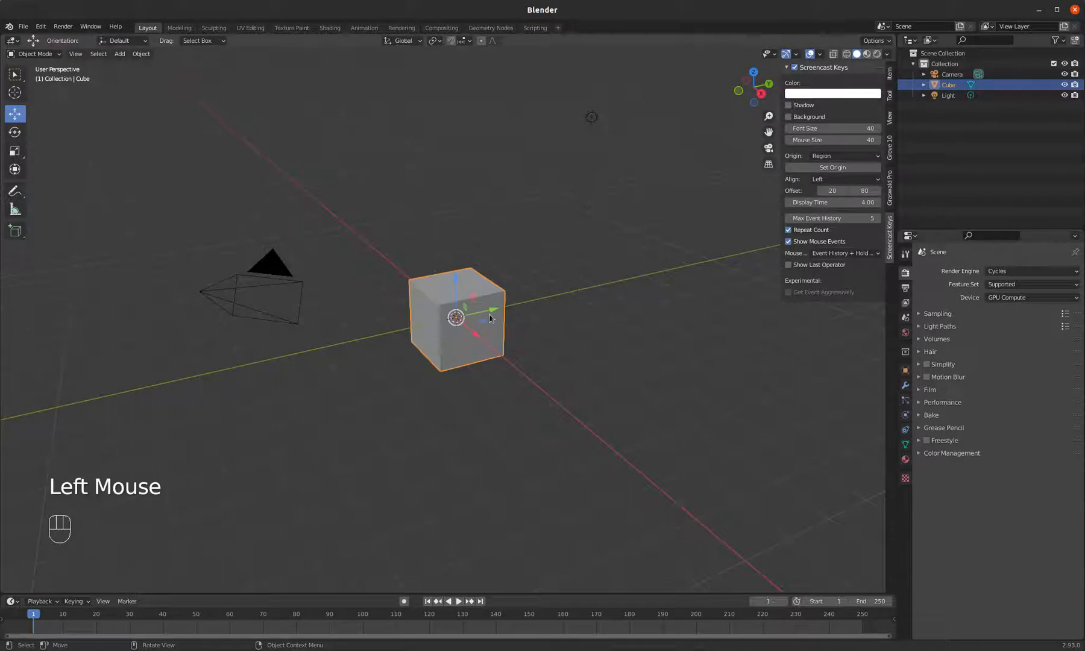
{"action": "left_click_drag", "start_coordinate": [455, 317], "coordinate": [577, 407]}
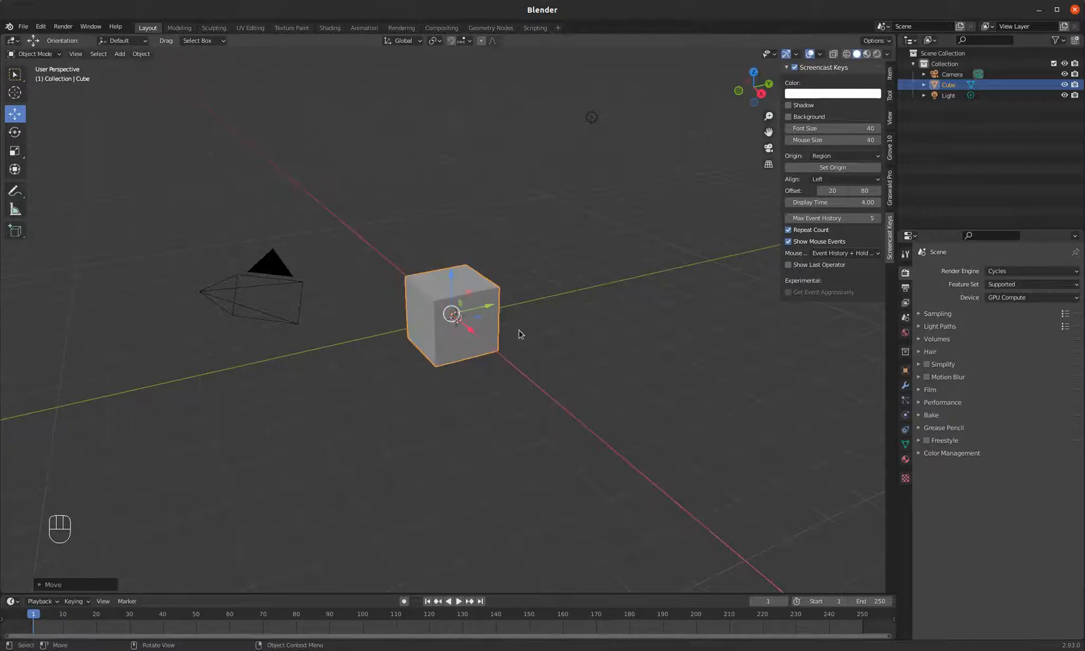
{"action": "mouse_move", "coordinate": [762, 94]}
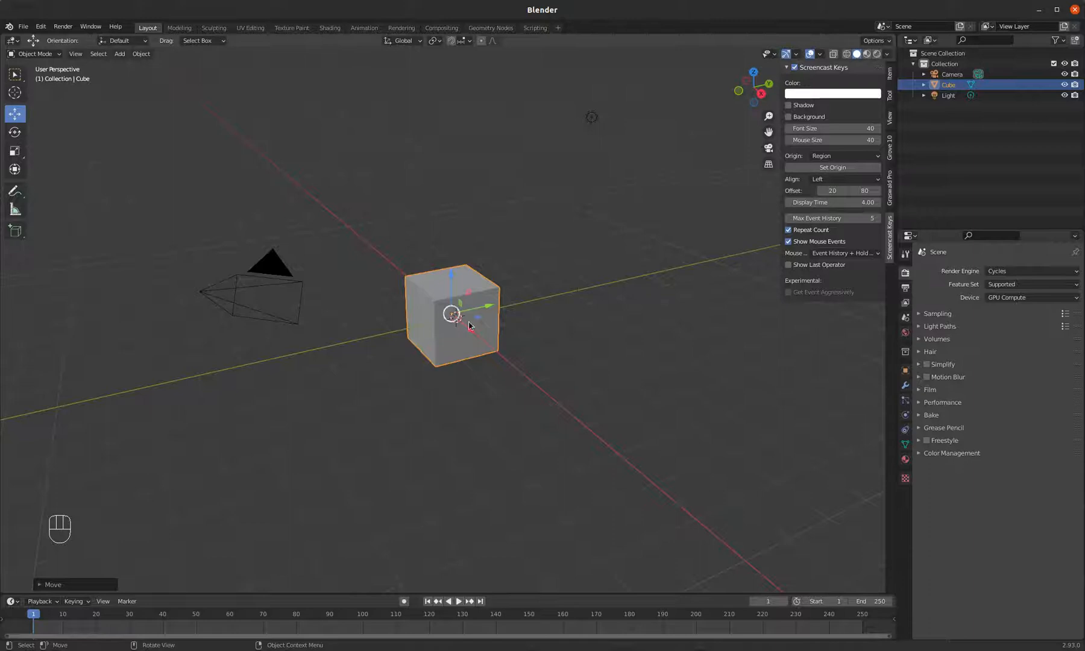
{"action": "left_click_drag", "start_coordinate": [453, 313], "coordinate": [559, 380]}
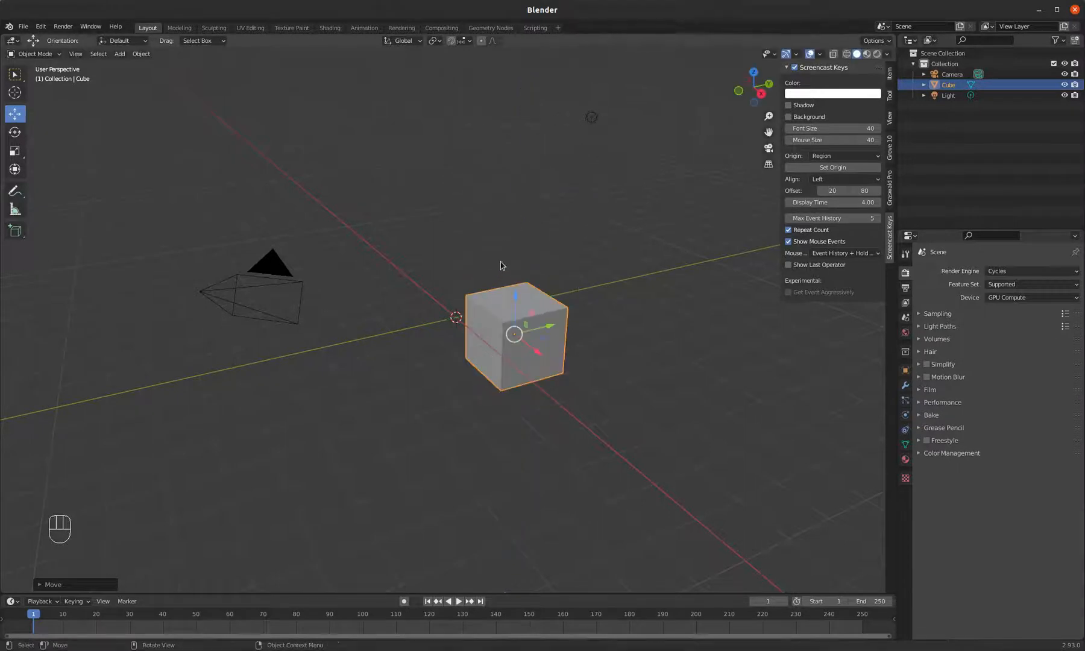
{"action": "left_click_drag", "start_coordinate": [516, 336], "coordinate": [436, 277]}
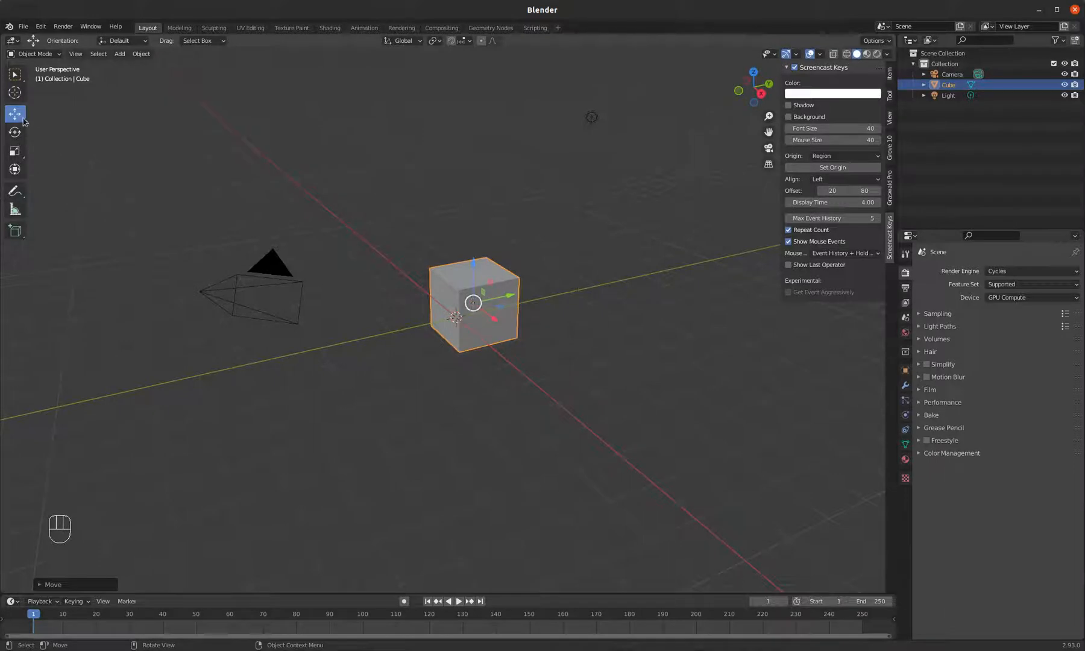
{"action": "left_click_drag", "start_coordinate": [474, 303], "coordinate": [454, 271]}
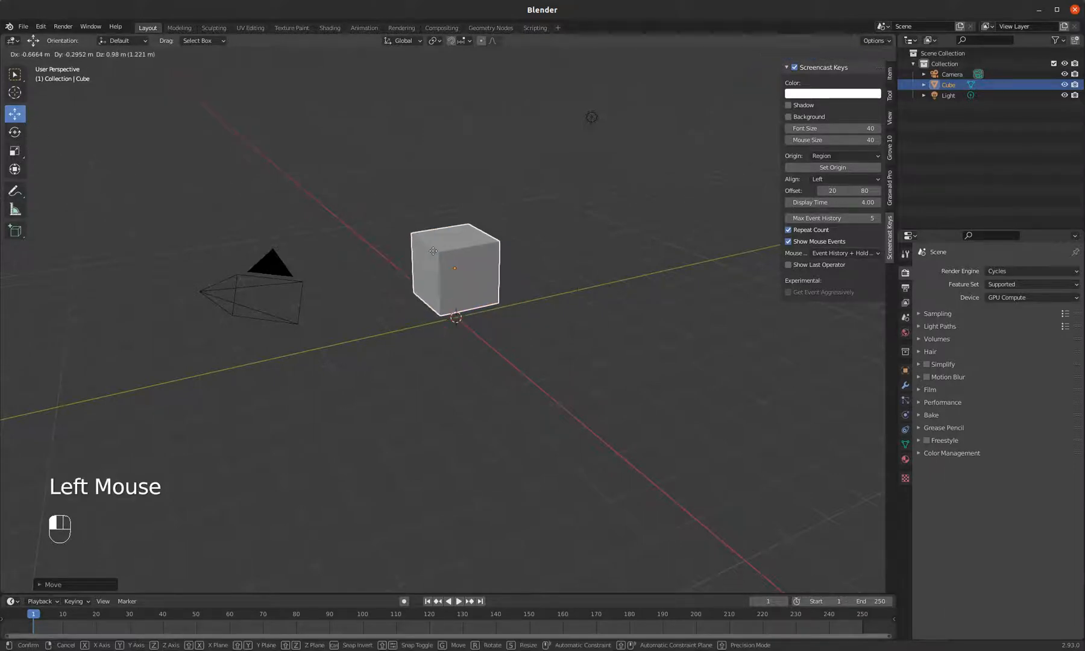
{"action": "left_click_drag", "start_coordinate": [433, 251], "coordinate": [371, 284]}
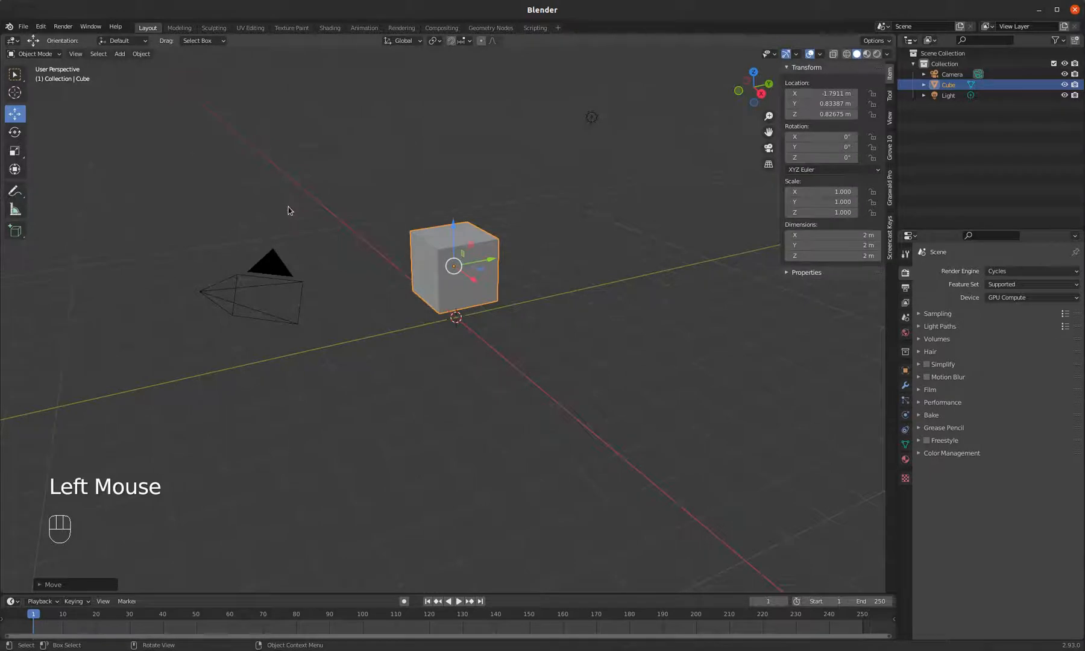
{"action": "mouse_move", "coordinate": [13, 132]}
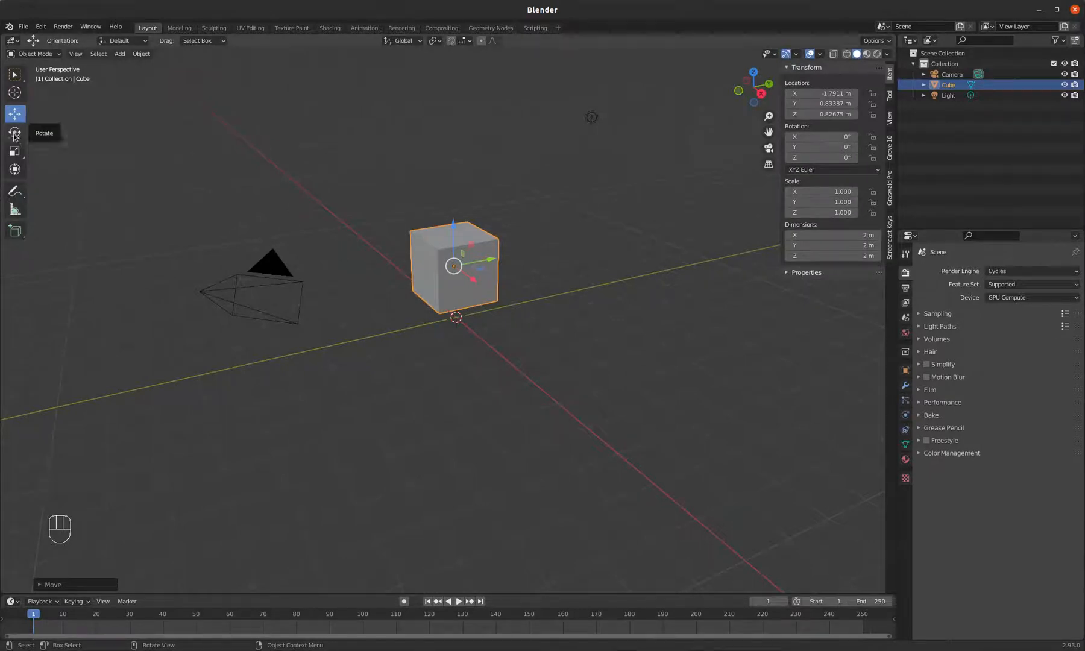
Rotate the cube with the Rotate tool to roughly X 34°, Y −20°, Z −13°.
{"action": "left_click", "coordinate": [13, 132]}
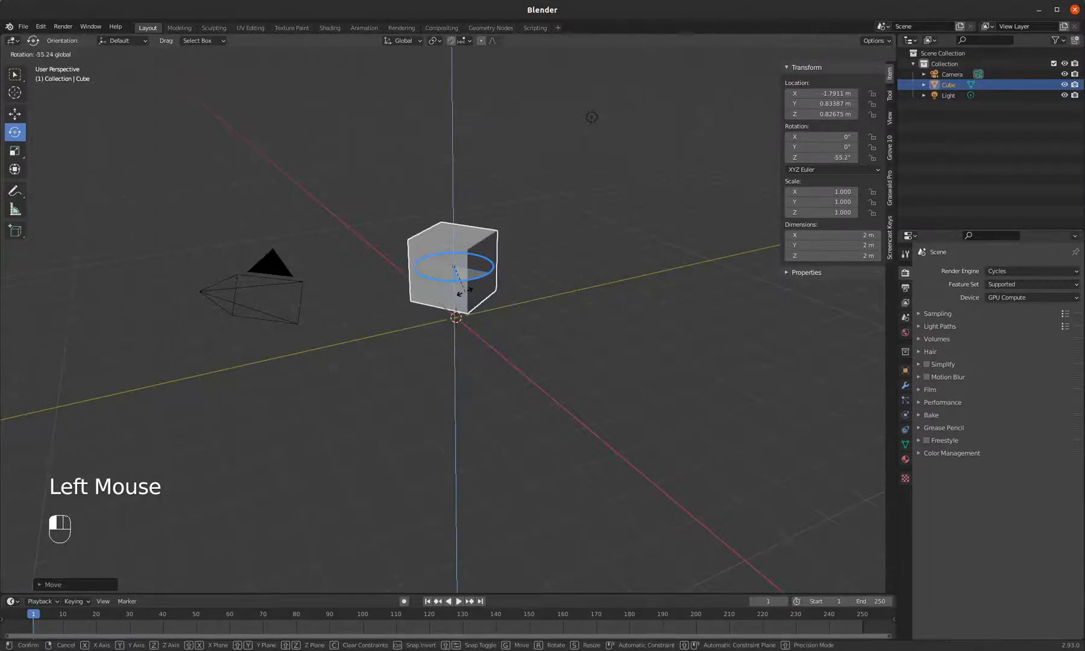
{"action": "left_click", "coordinate": [453, 267]}
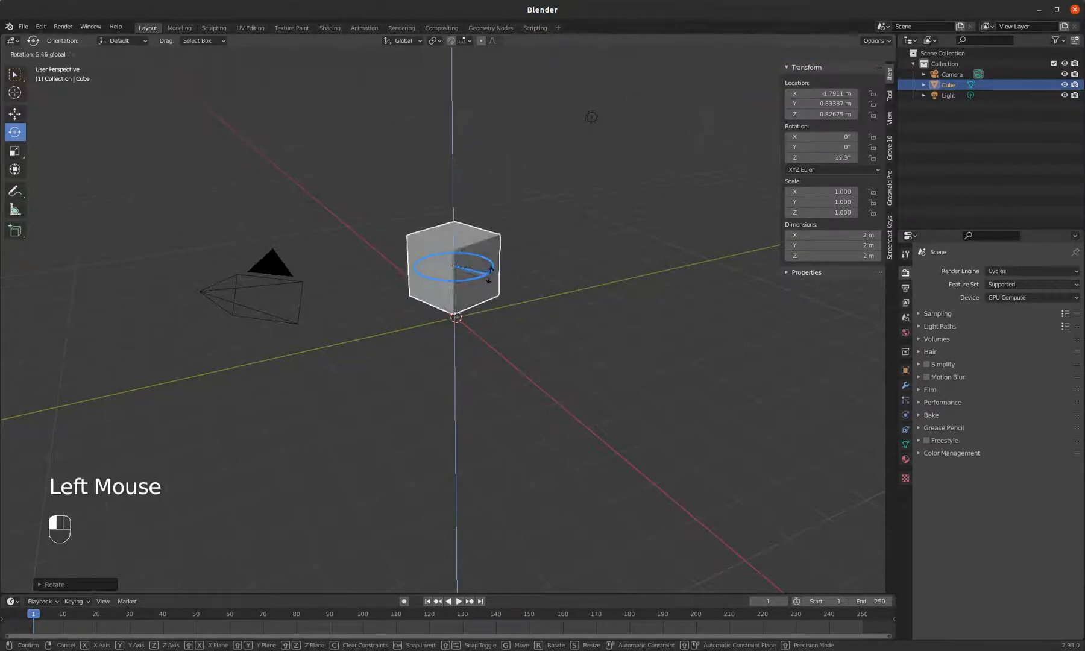
{"action": "left_click_drag", "start_coordinate": [491, 273], "coordinate": [454, 284]}
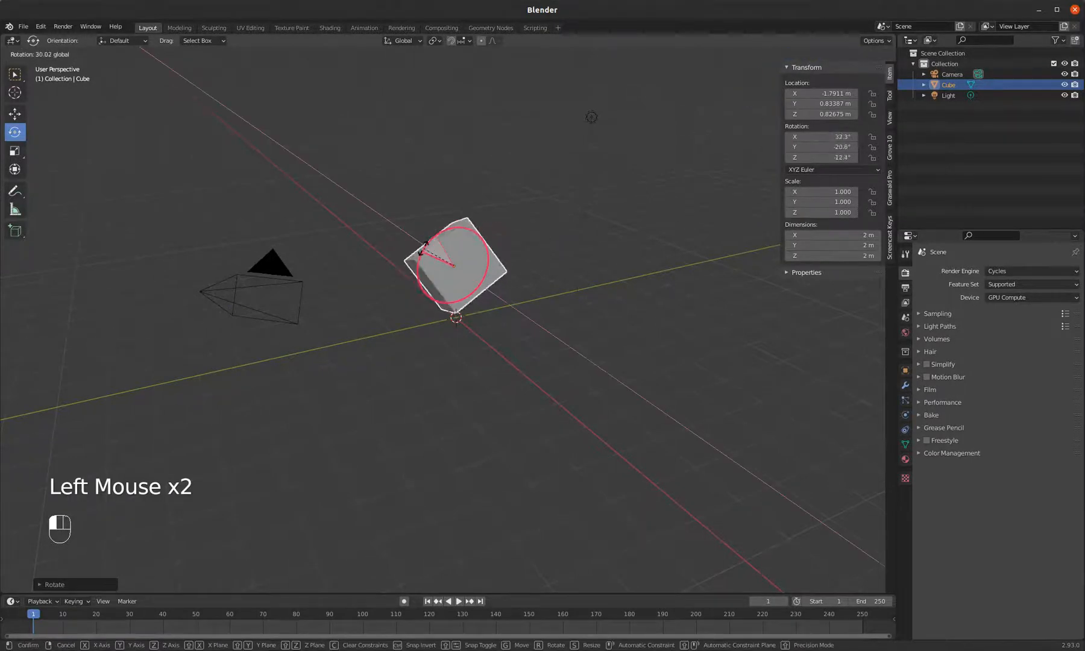
{"action": "left_click", "coordinate": [457, 267]}
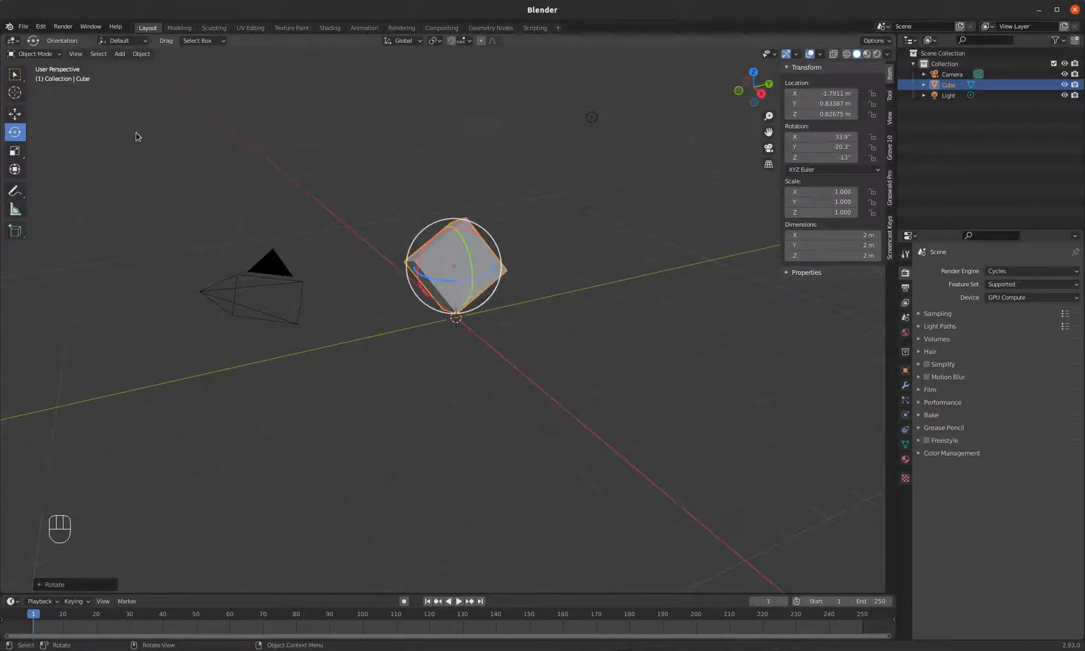
Enlarge the cube with the Scale tool to about 2.25 × 5.61 × 4.95 m.
{"action": "left_click", "coordinate": [14, 150]}
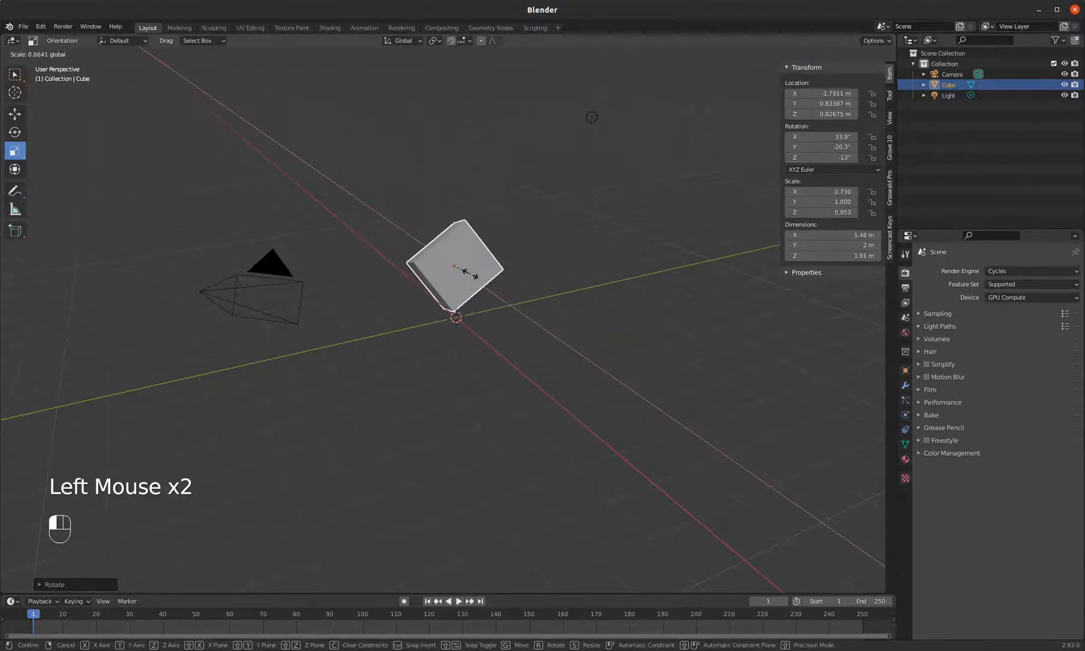
{"action": "left_click", "coordinate": [453, 266]}
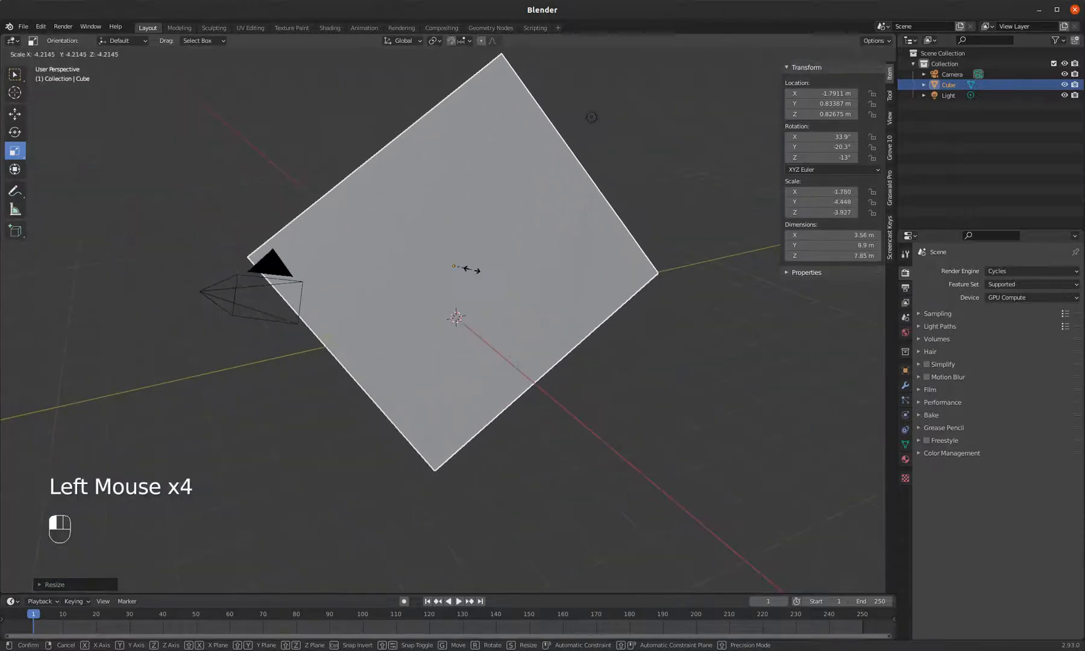
{"action": "left_click", "coordinate": [471, 270]}
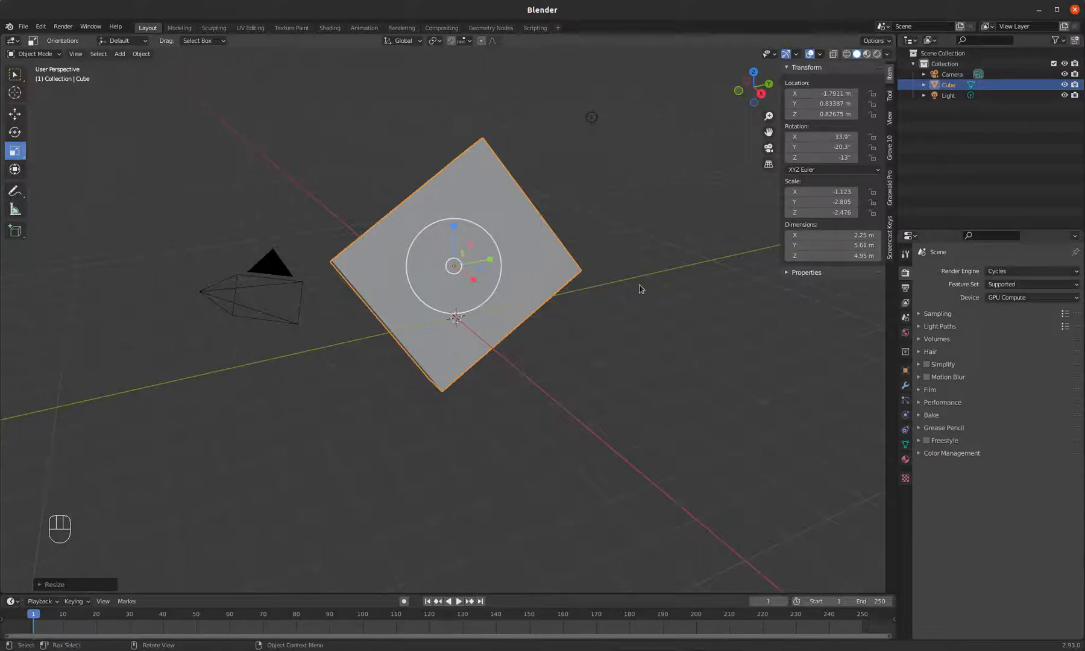
Toggle the N sidebar and adjust the X scale field, returning the cube to default transforms.
{"action": "key", "text": "n"}
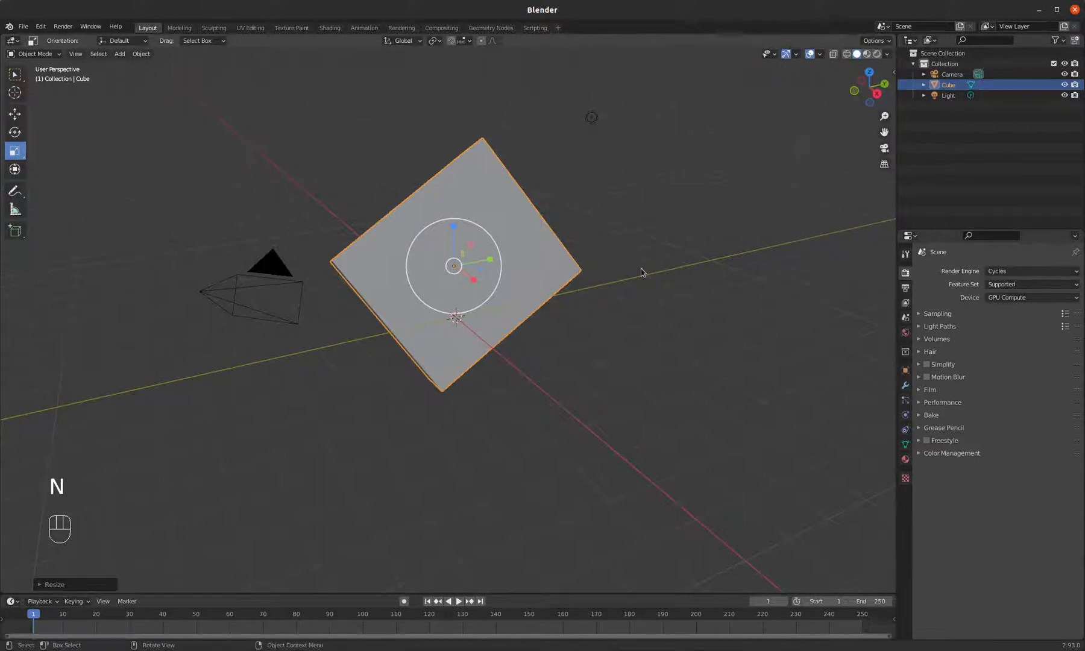
{"action": "key", "text": "n"}
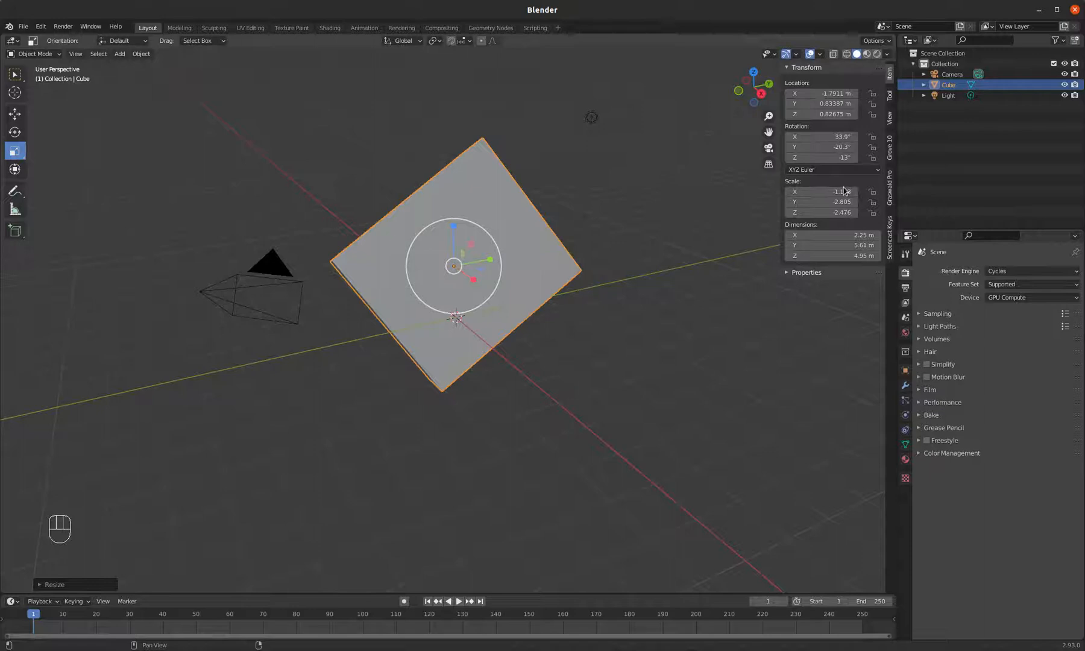
{"action": "mouse_move", "coordinate": [827, 192]}
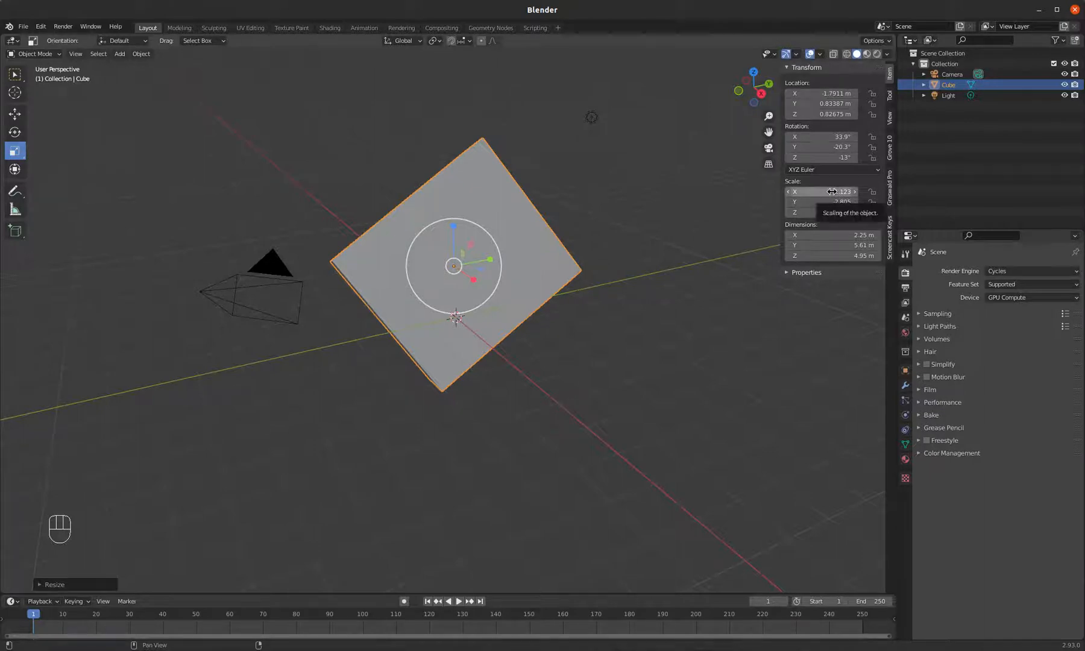
{"action": "left_click_drag", "start_coordinate": [831, 192], "coordinate": [838, 192]}
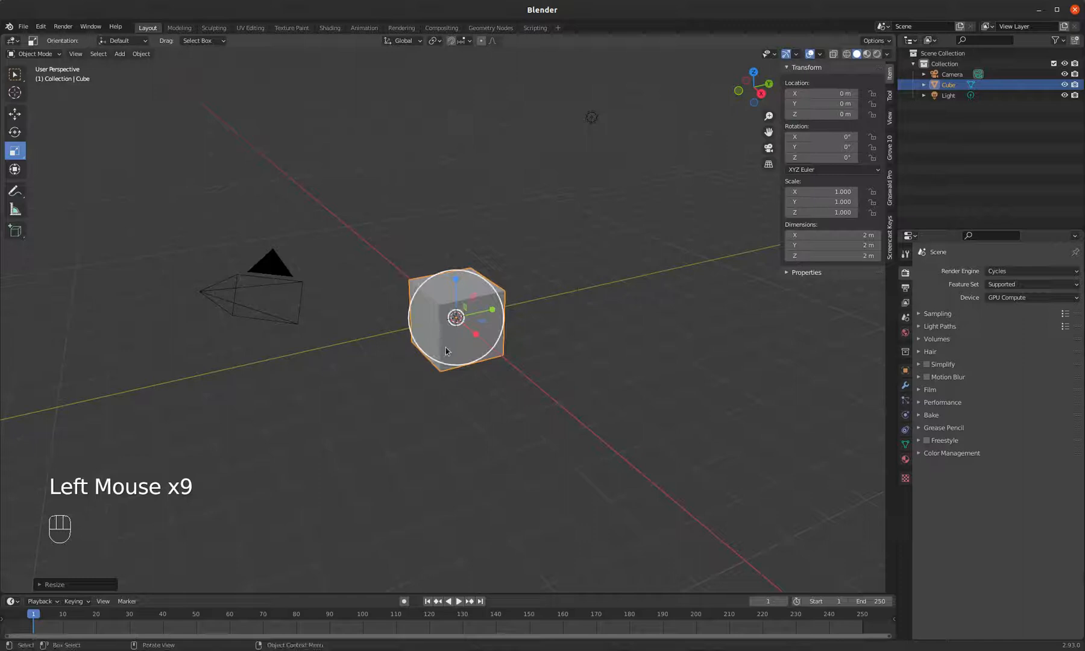
{"action": "scroll", "scroll_direction": "up", "scroll_amount": 3}
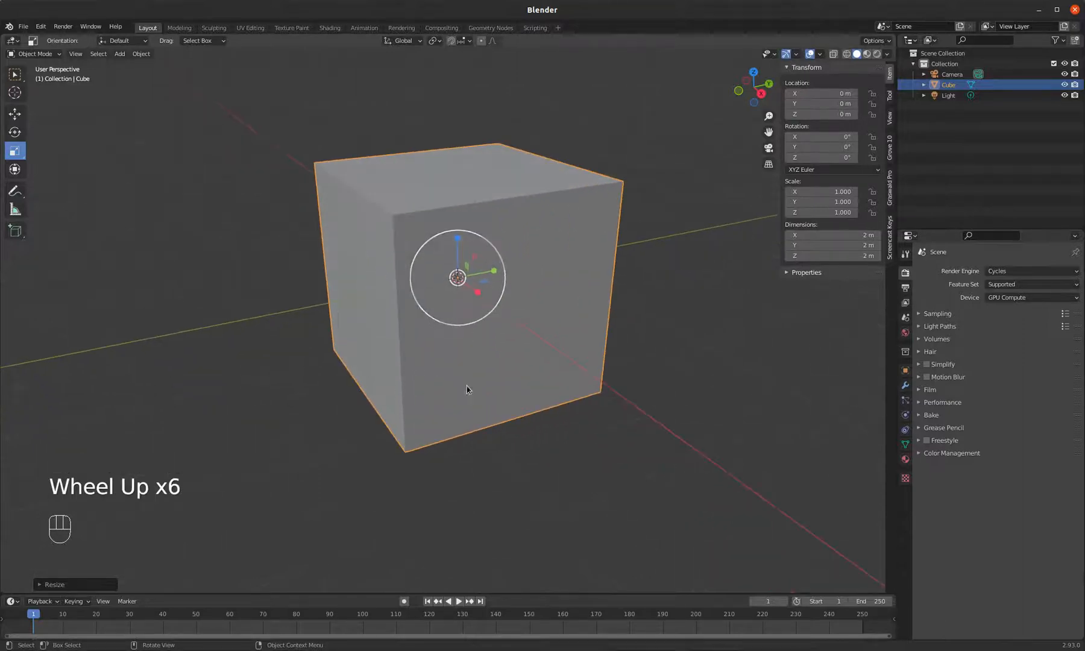
{"action": "scroll", "scroll_direction": "down", "scroll_amount": 3}
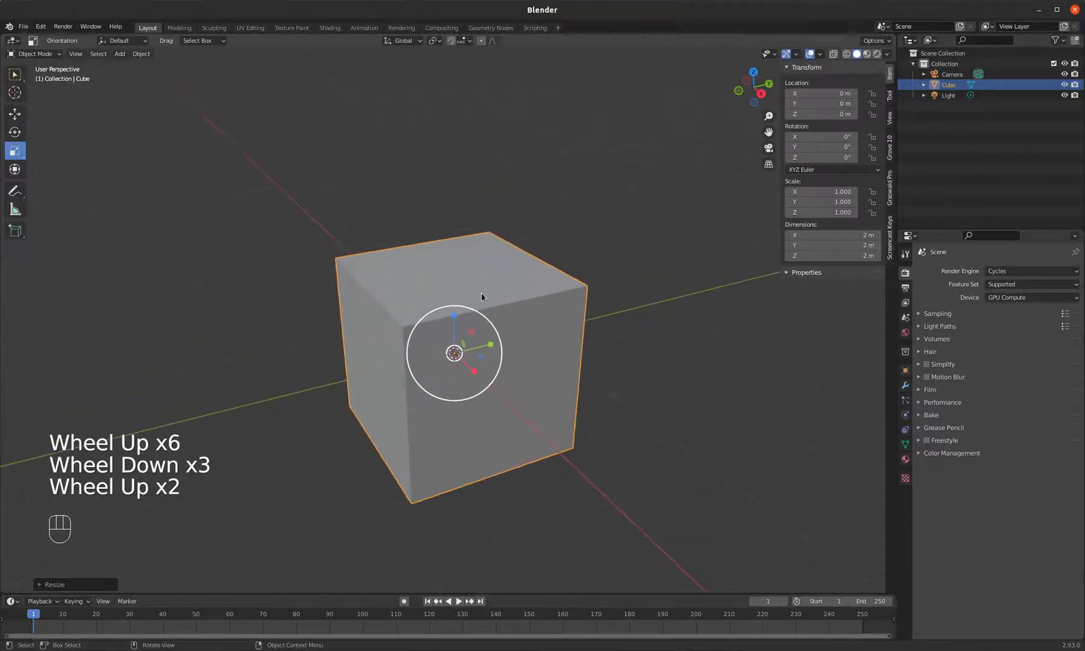
{"action": "scroll", "scroll_direction": "down", "scroll_amount": 3}
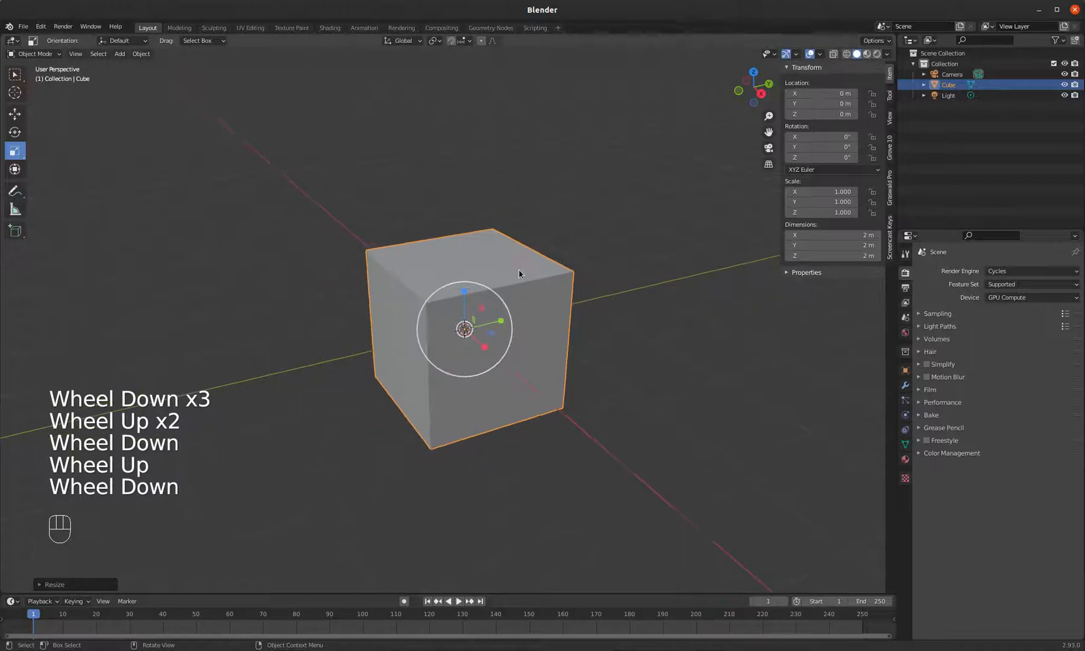
{"action": "scroll", "scroll_direction": "down", "scroll_amount": 3}
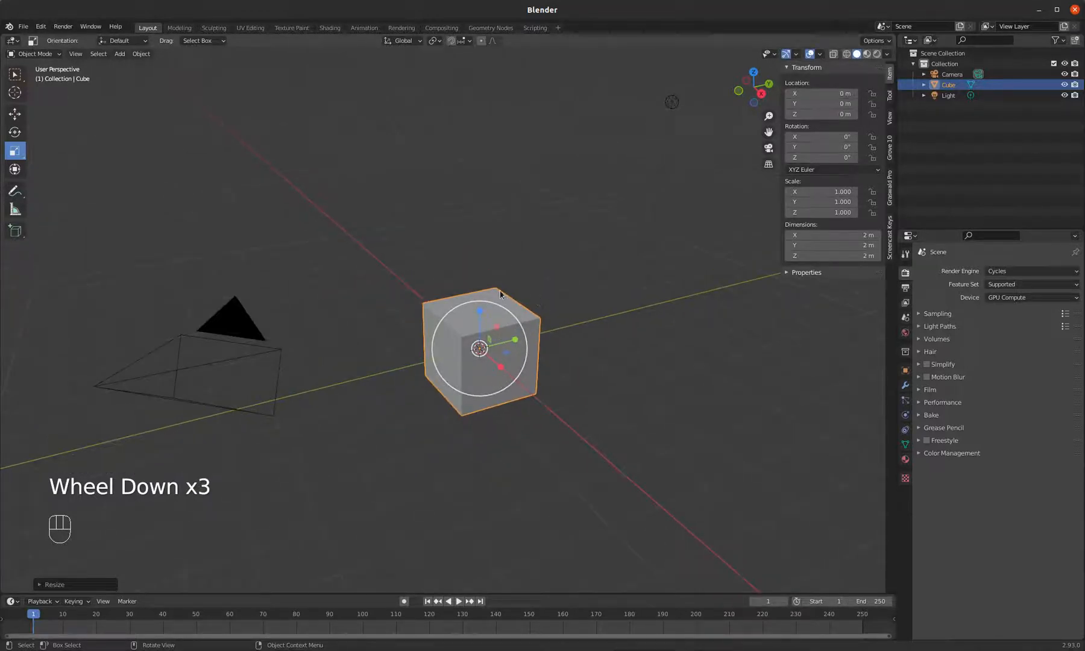
{"action": "mouse_move", "coordinate": [504, 311]}
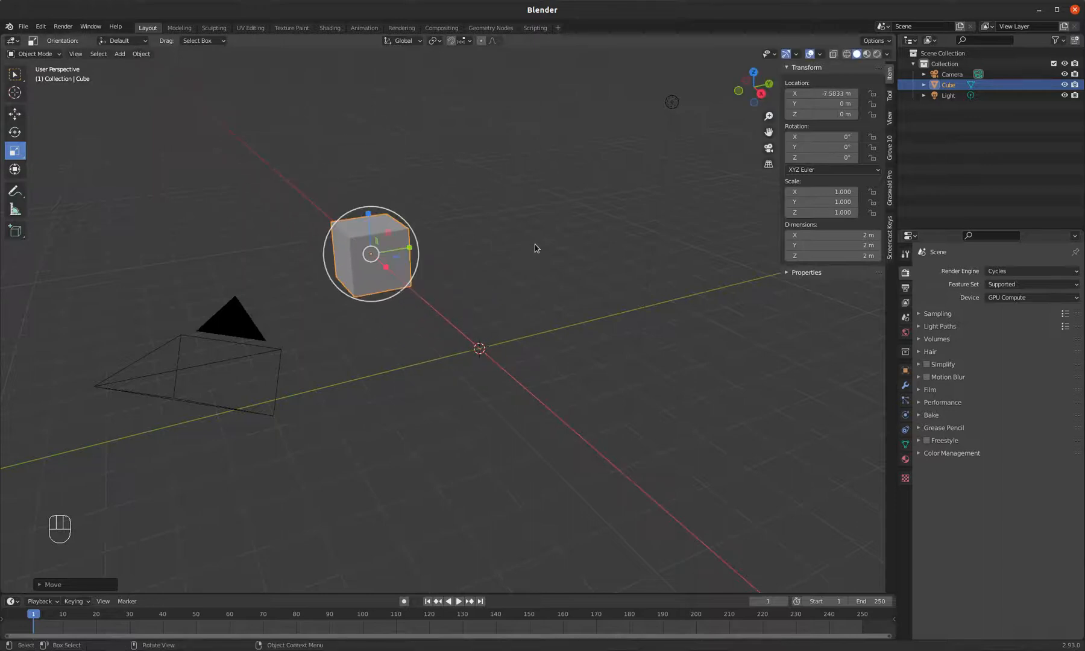
{"action": "key", "text": "ctrl+z"}
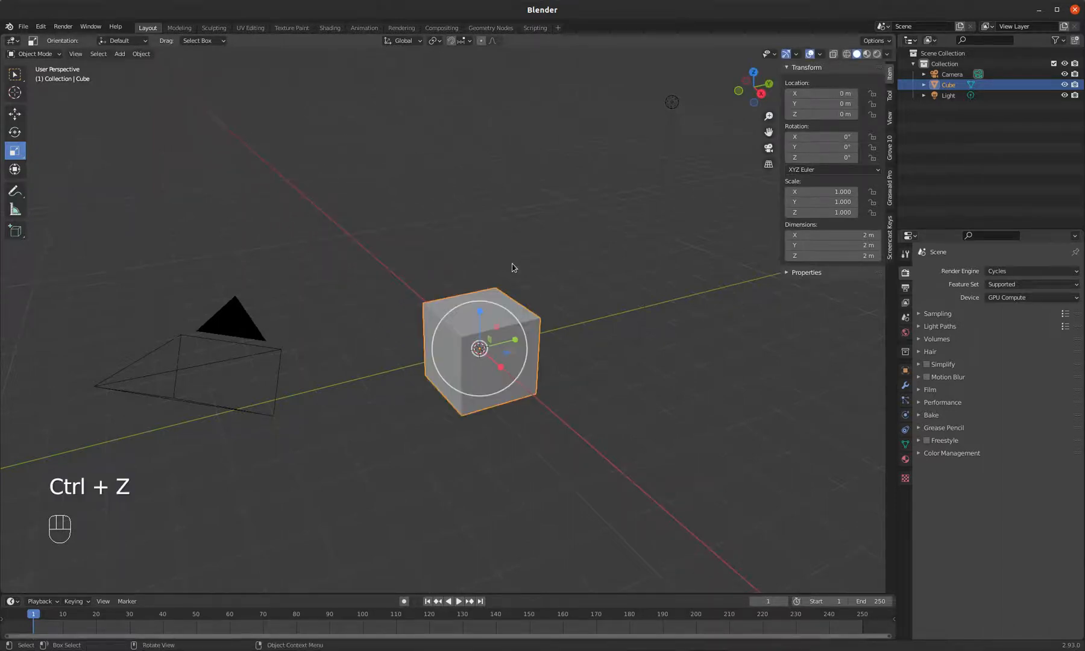
{"action": "key", "text": "g"}
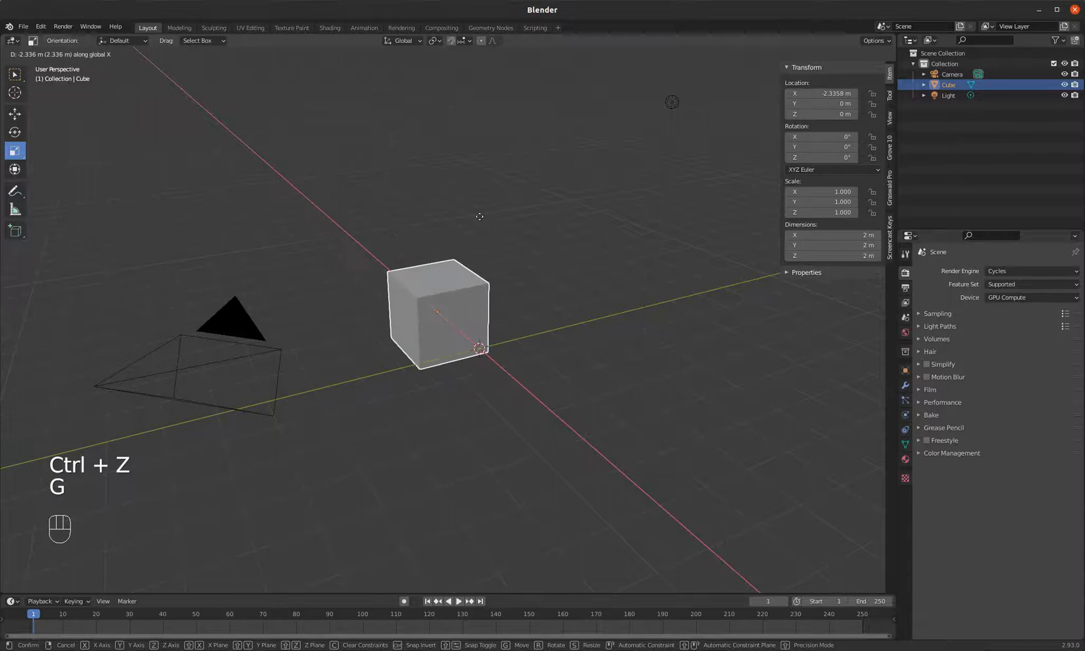
{"action": "key", "text": "ctrl+z"}
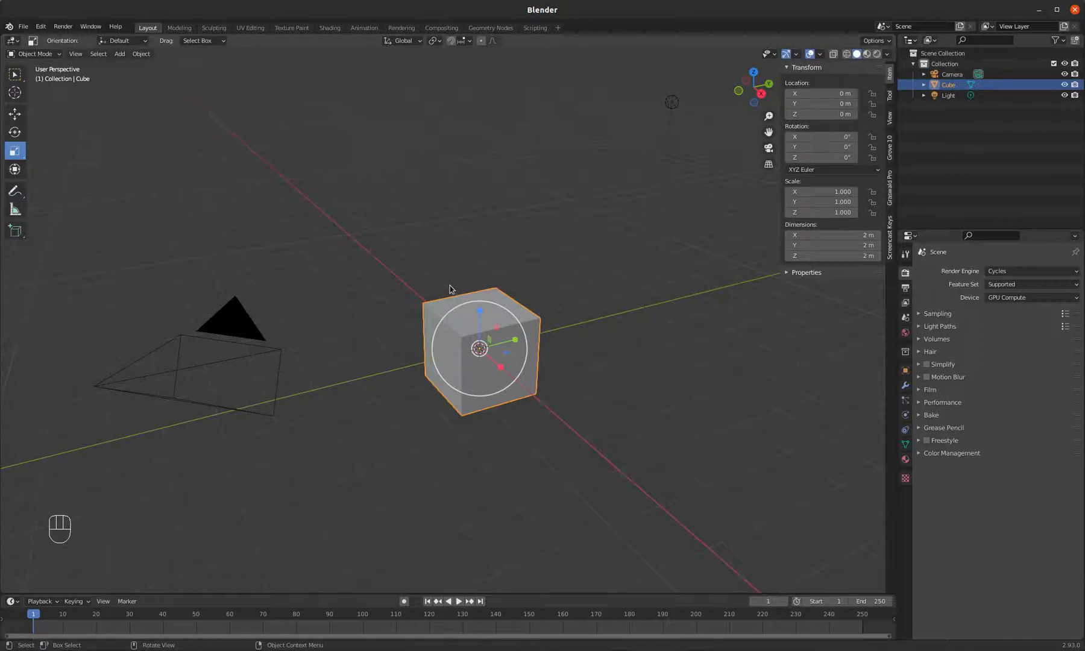
{"action": "mouse_move", "coordinate": [467, 279]}
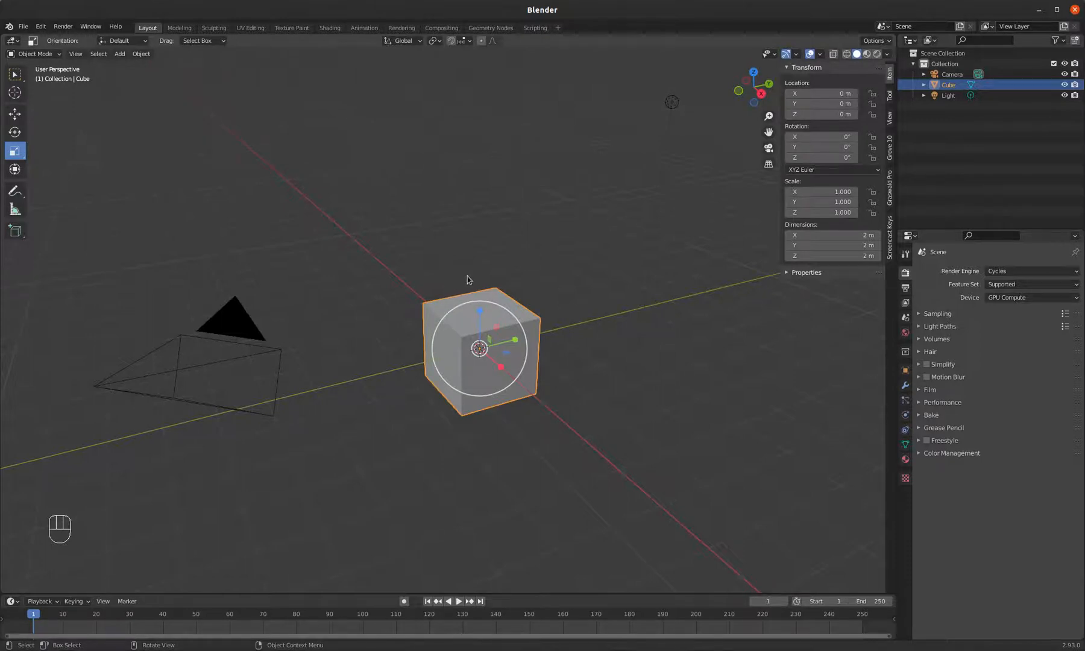
{"action": "key", "text": "r"}
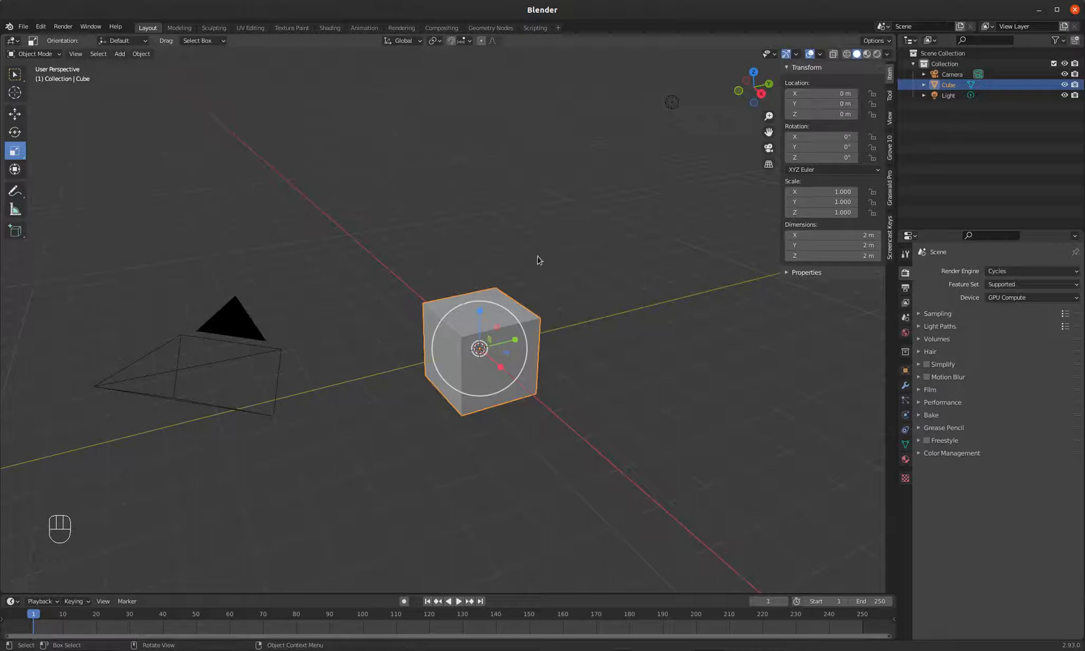
{"action": "key", "text": "s"}
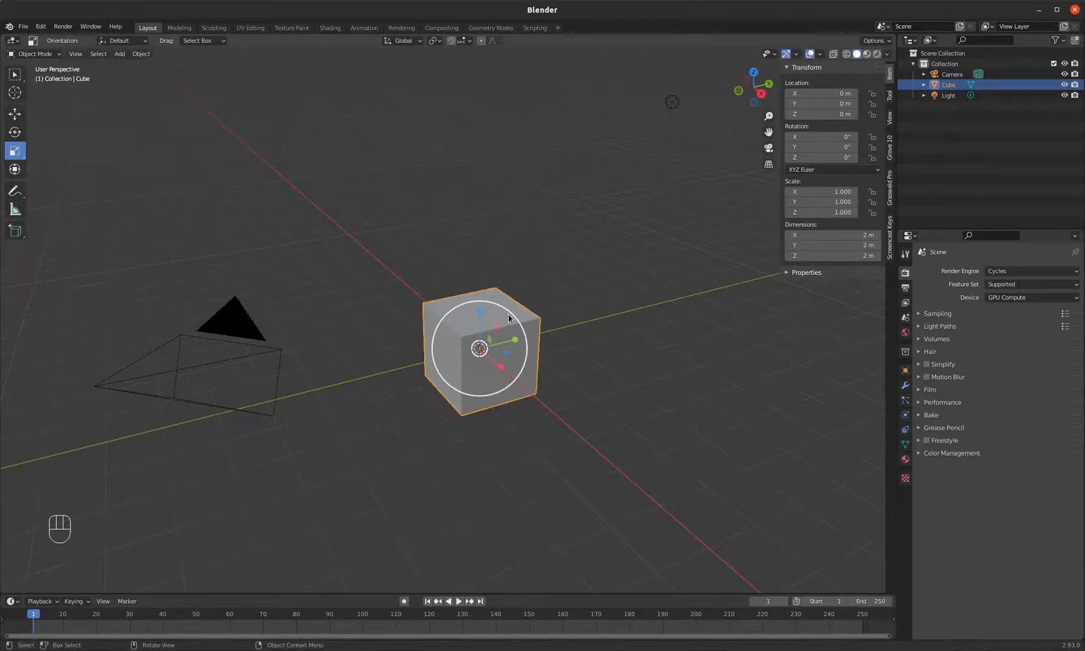
{"action": "mouse_move", "coordinate": [507, 318]}
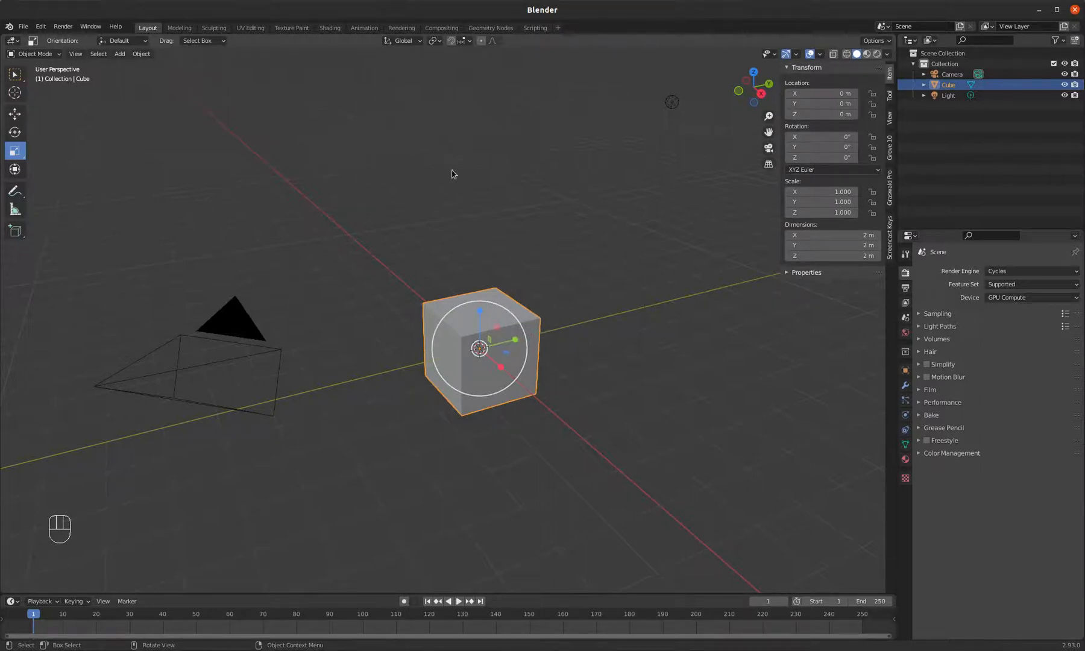
{"action": "mouse_move", "coordinate": [490, 299]}
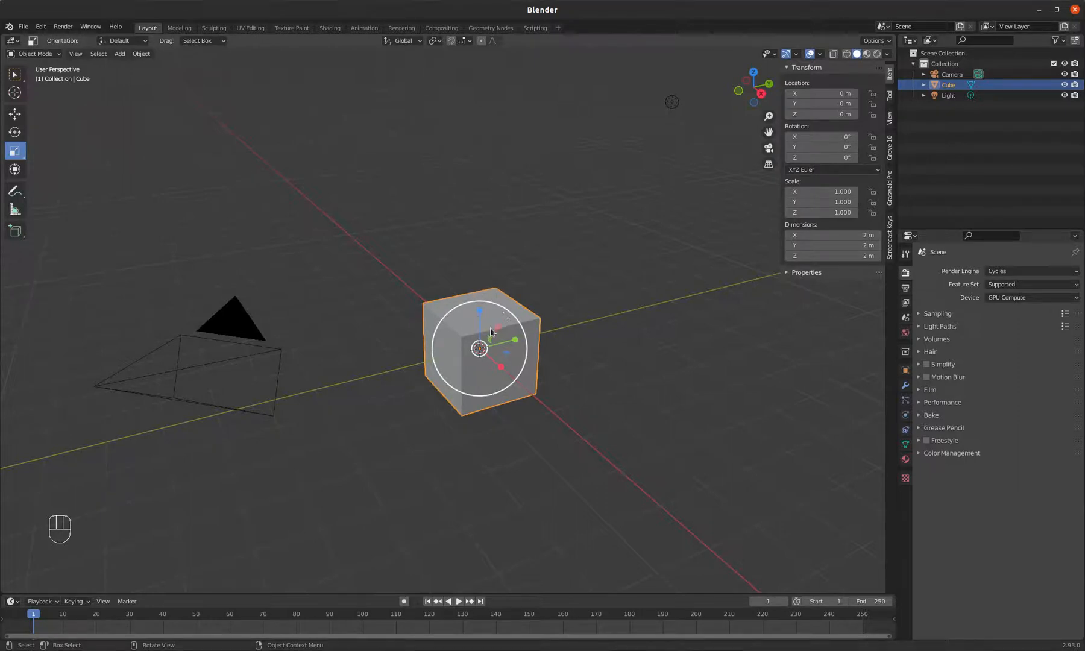
{"action": "scroll", "scroll_direction": "up", "scroll_amount": 3}
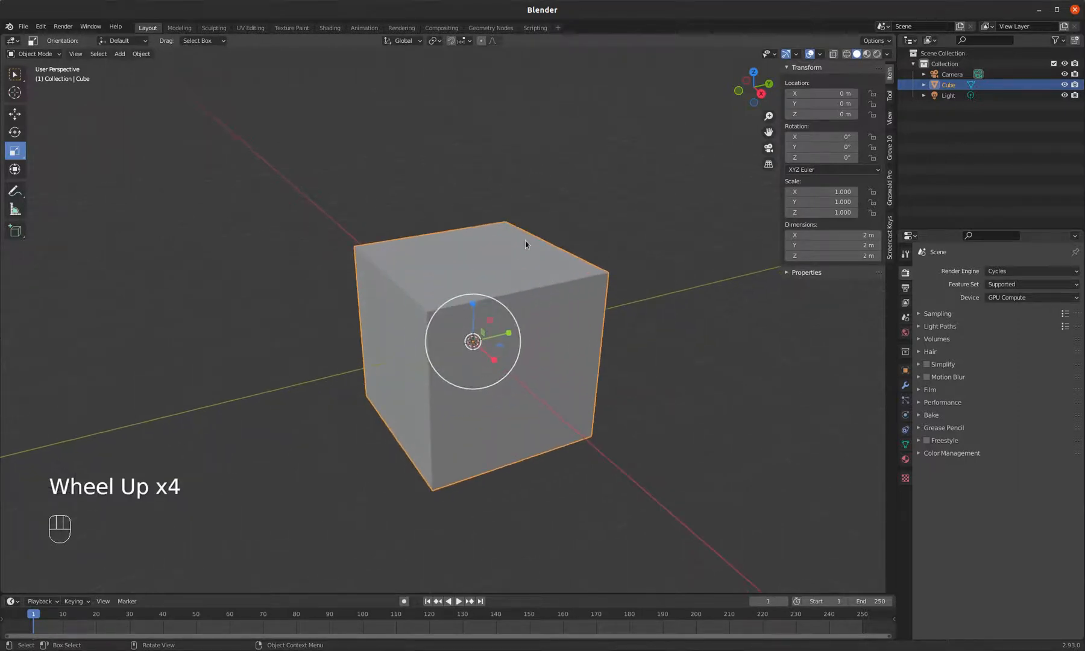
{"action": "scroll", "scroll_direction": "down", "scroll_amount": 3}
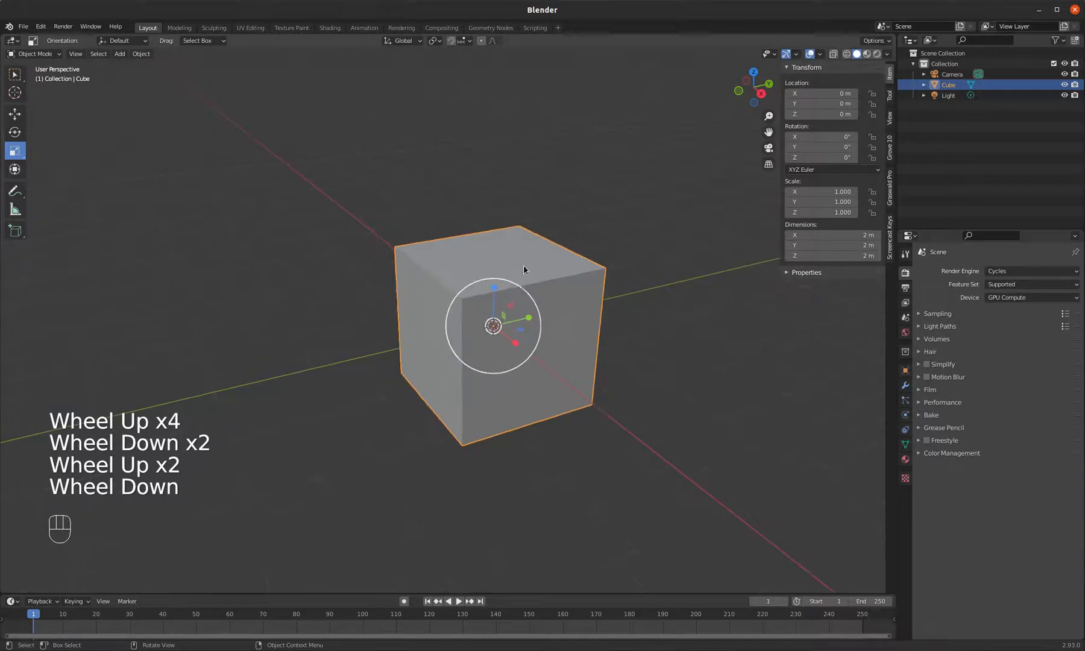
{"action": "scroll", "scroll_direction": "down", "scroll_amount": 3}
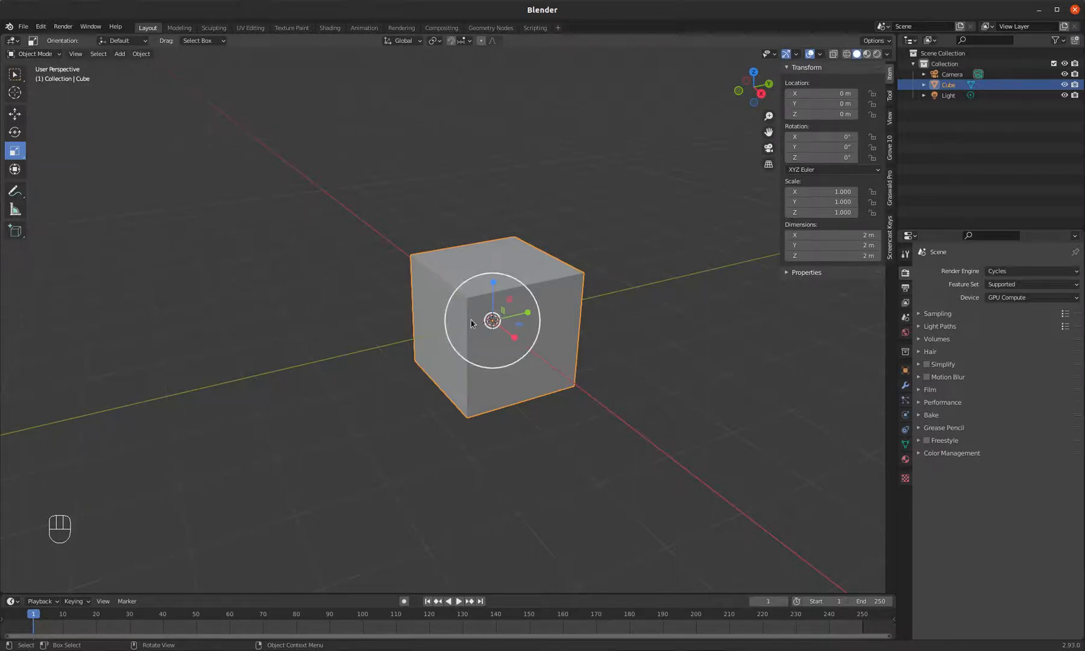
{"action": "scroll", "scroll_direction": "down", "scroll_amount": 3}
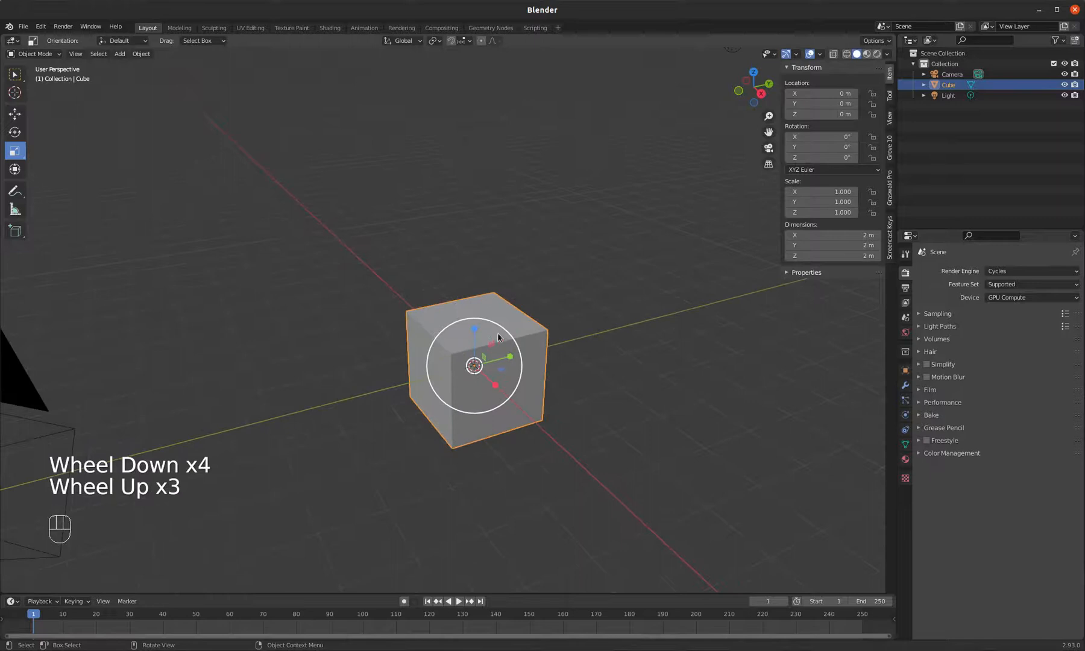
{"action": "scroll", "scroll_direction": "down", "scroll_amount": 3}
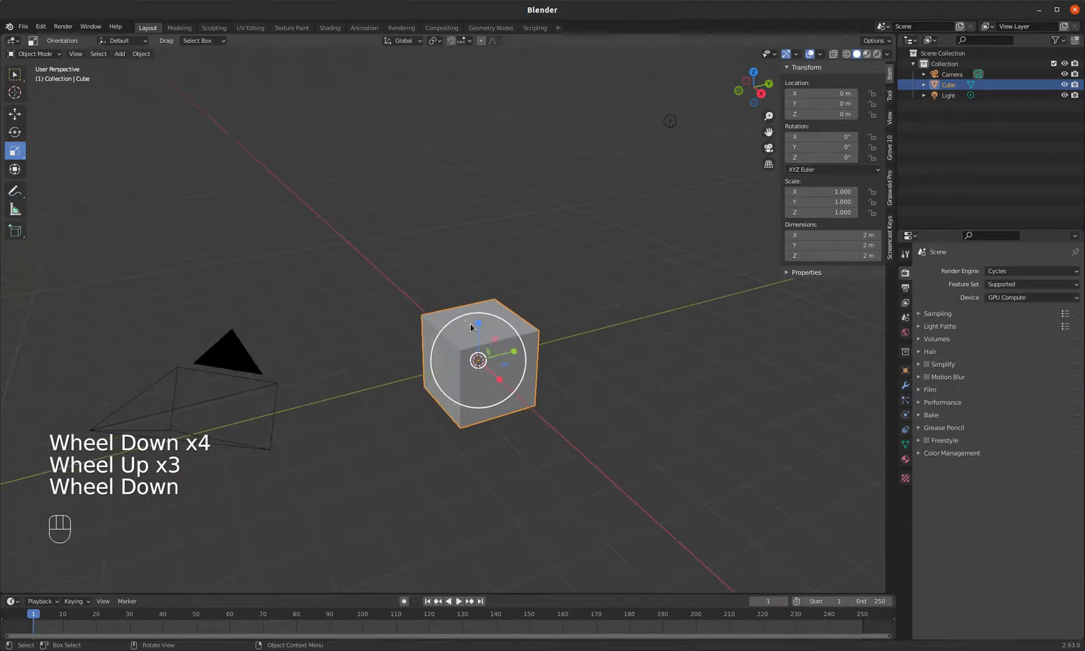
Enter Edit Mode in Vertex select, zoom in, and select the corner vertex at 1, 1, 1.
{"action": "key", "text": "Tab"}
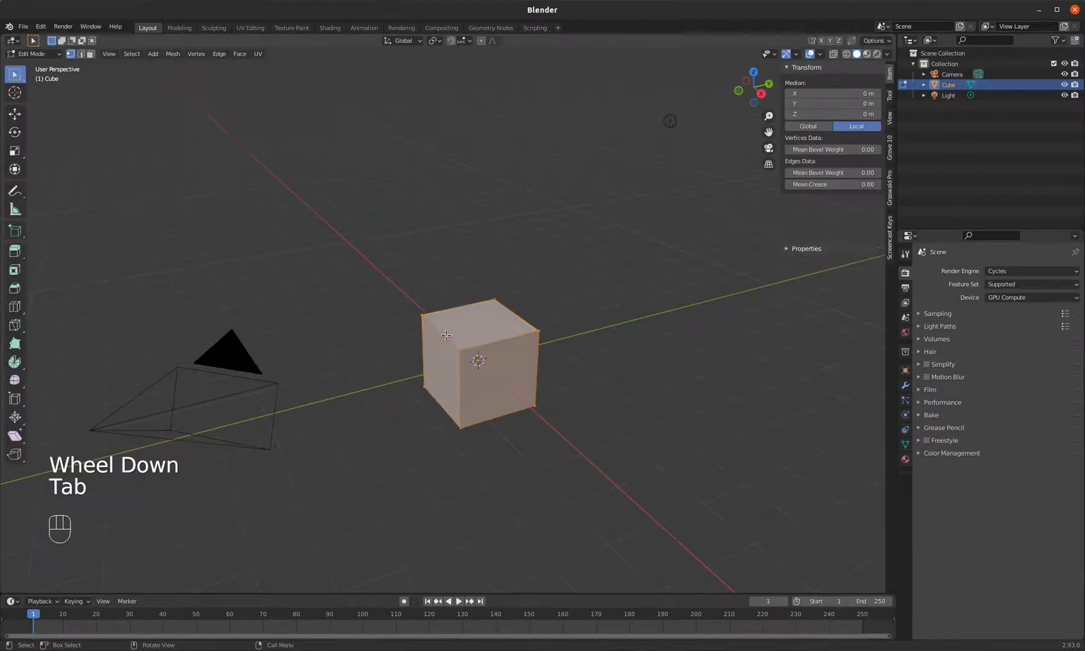
{"action": "left_click", "coordinate": [34, 54]}
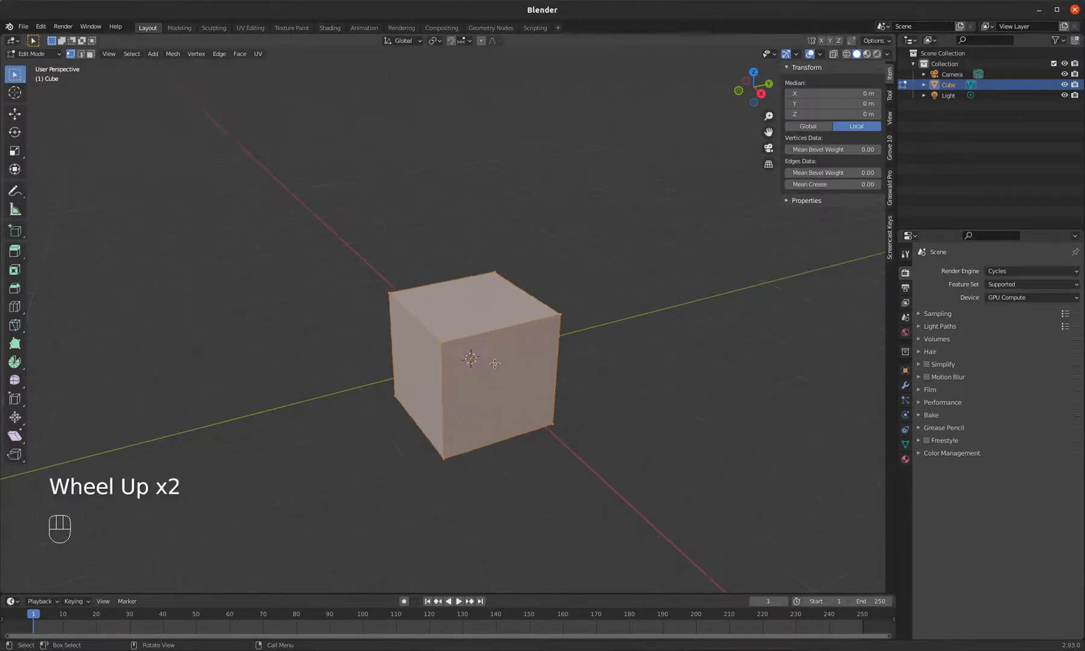
{"action": "scroll", "scroll_direction": "down", "scroll_amount": 3}
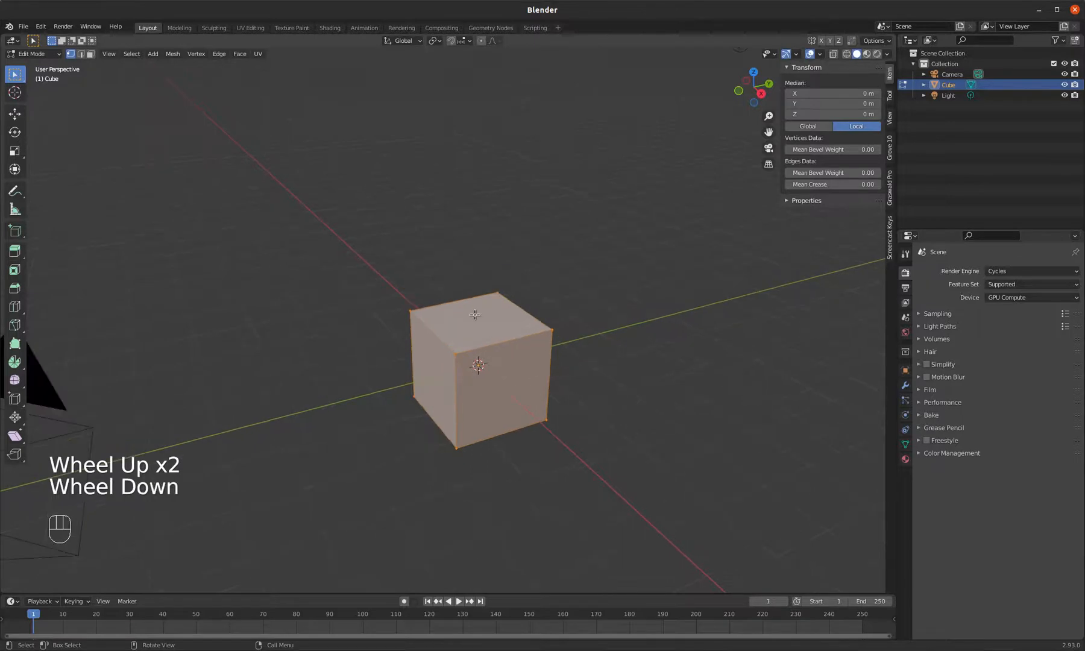
{"action": "scroll", "scroll_direction": "down", "scroll_amount": 3}
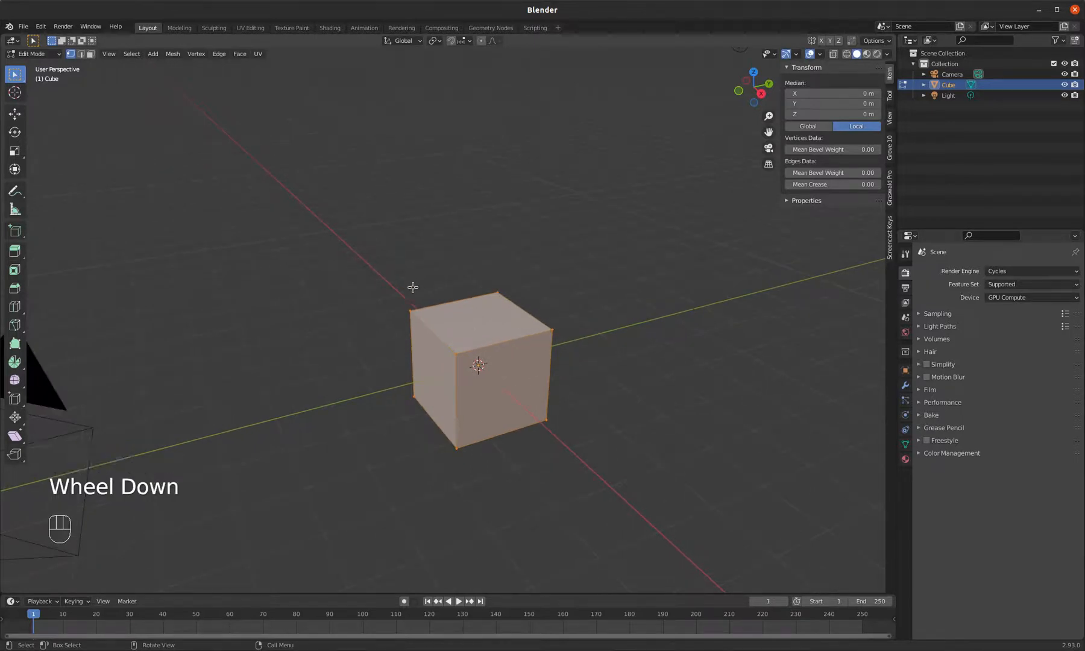
{"action": "scroll", "scroll_direction": "down", "scroll_amount": 3}
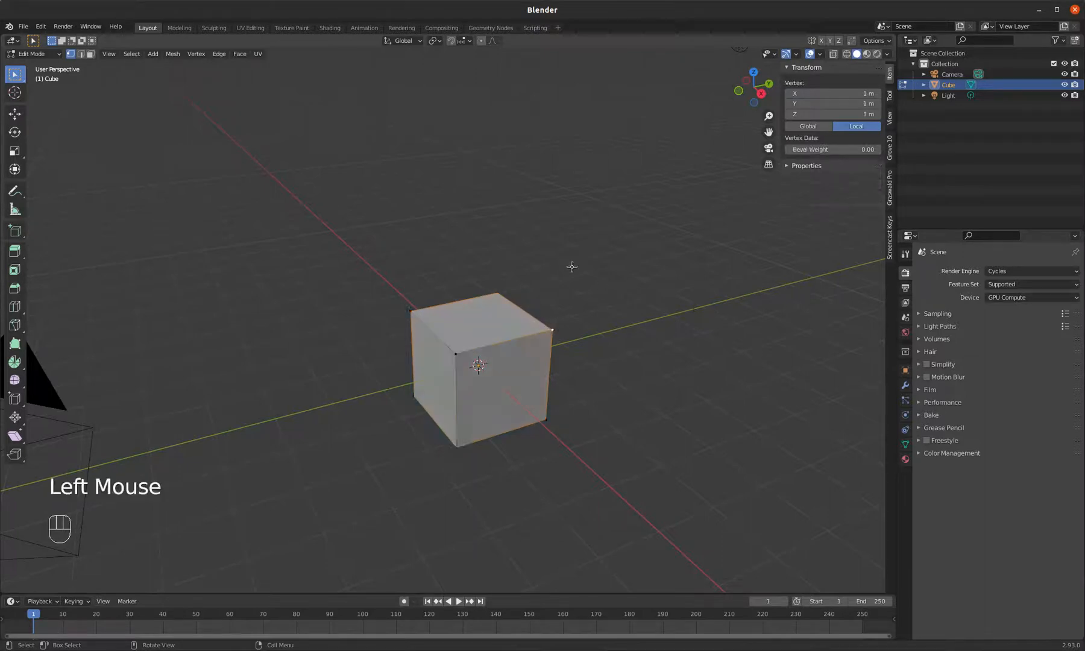
{"action": "left_click", "coordinate": [504, 290]}
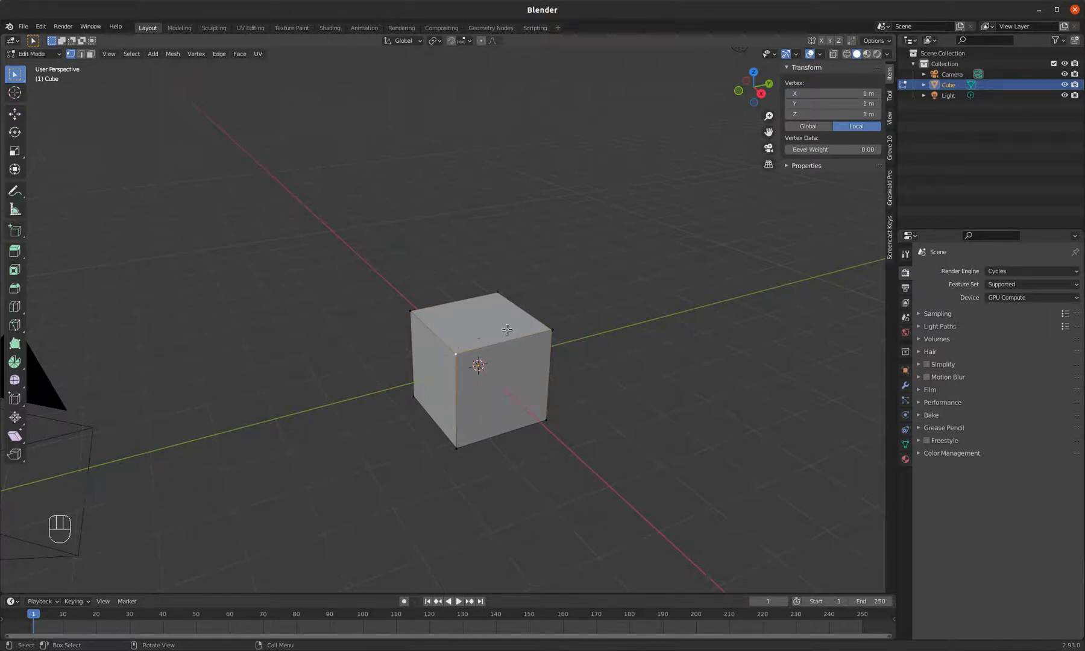
{"action": "double_click", "coordinate": [486, 294]}
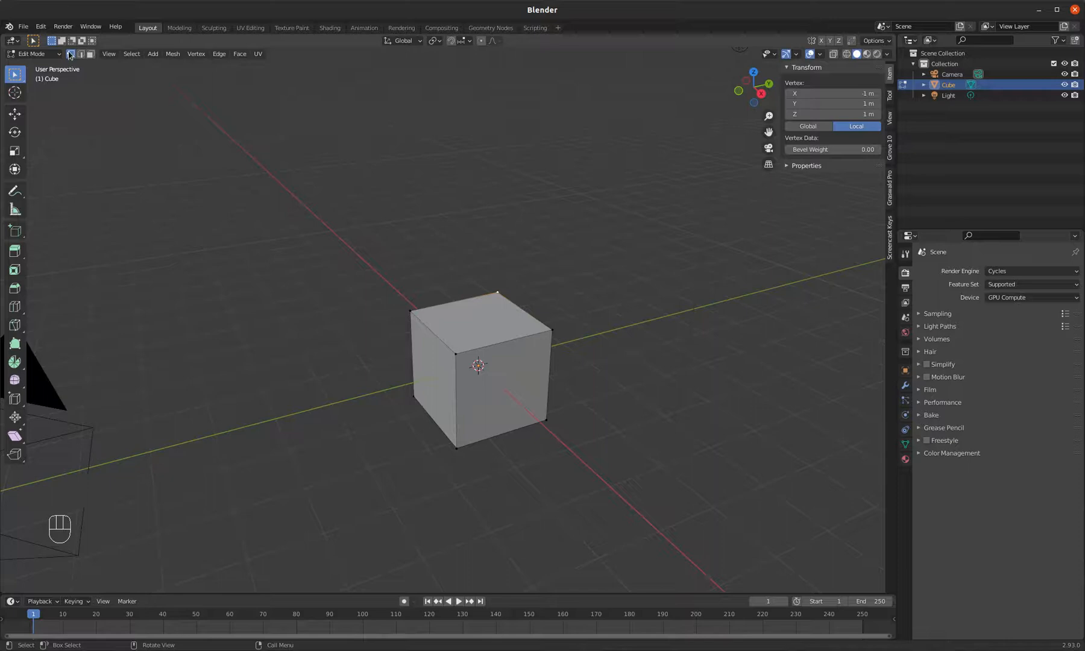
{"action": "mouse_move", "coordinate": [72, 55]}
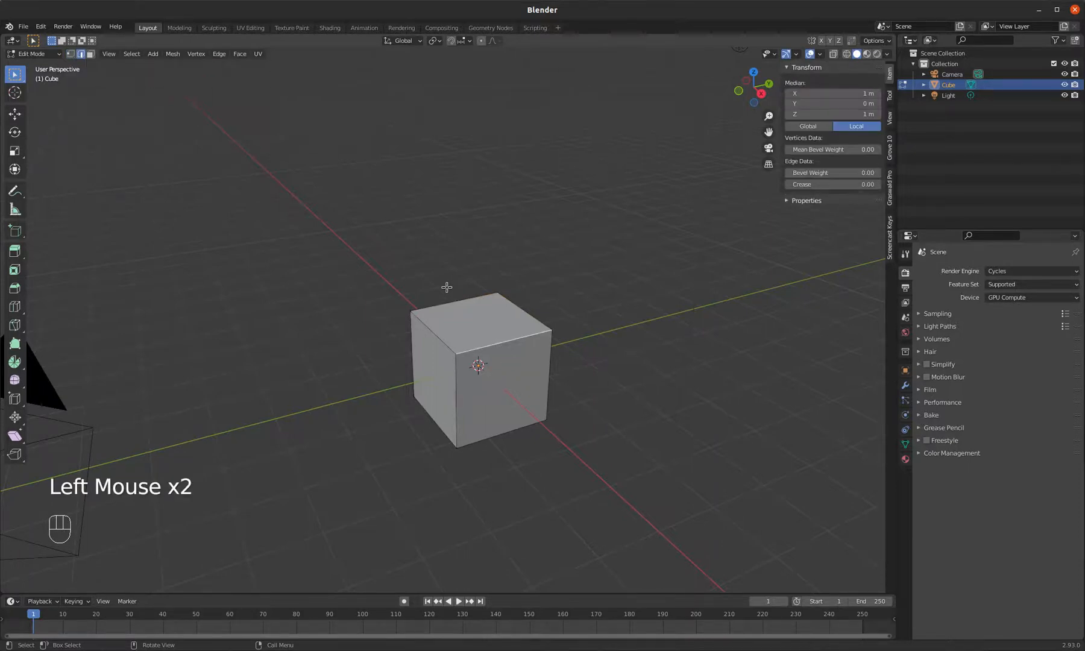
Select the top edge centred at 0, −1, 1 and try R, S and G on it.
{"action": "left_click", "coordinate": [530, 315]}
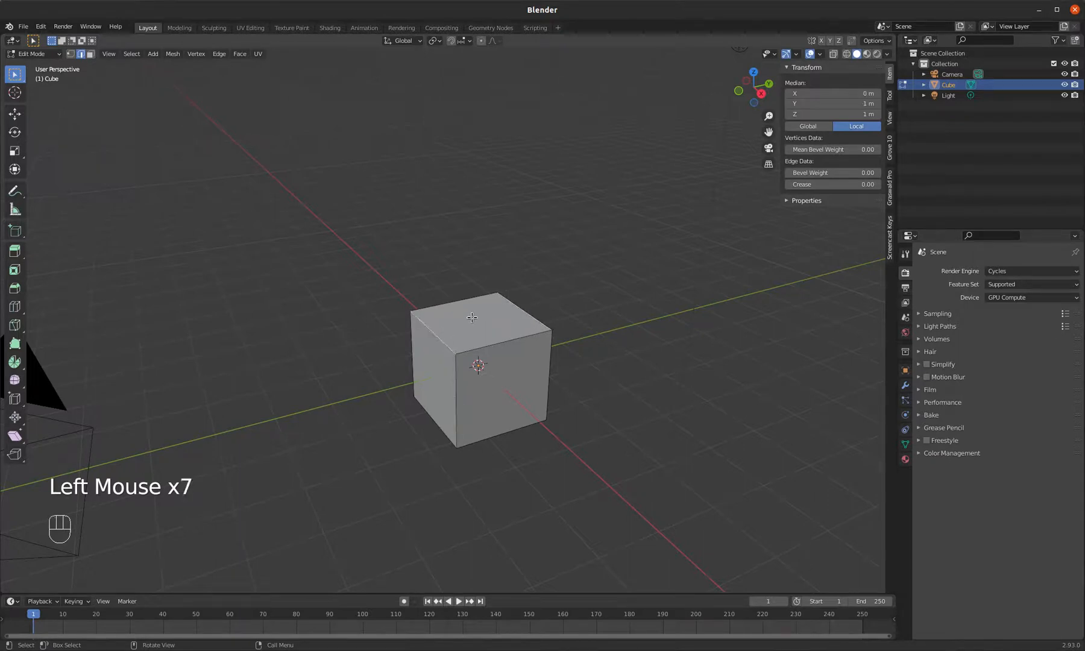
{"action": "key", "text": "r"}
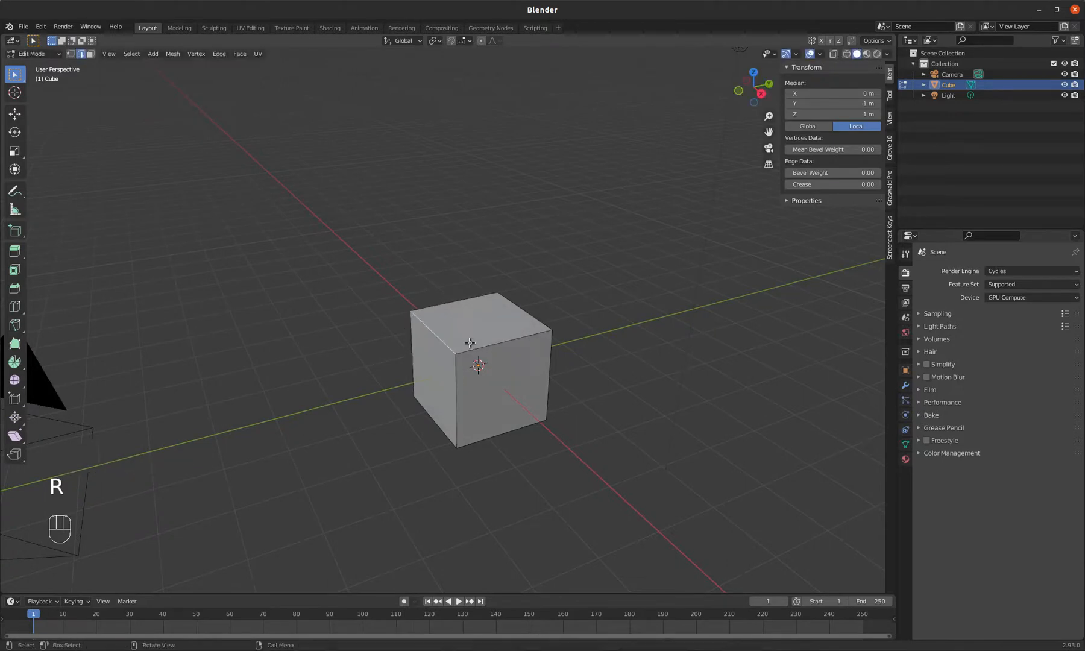
{"action": "key", "text": "s"}
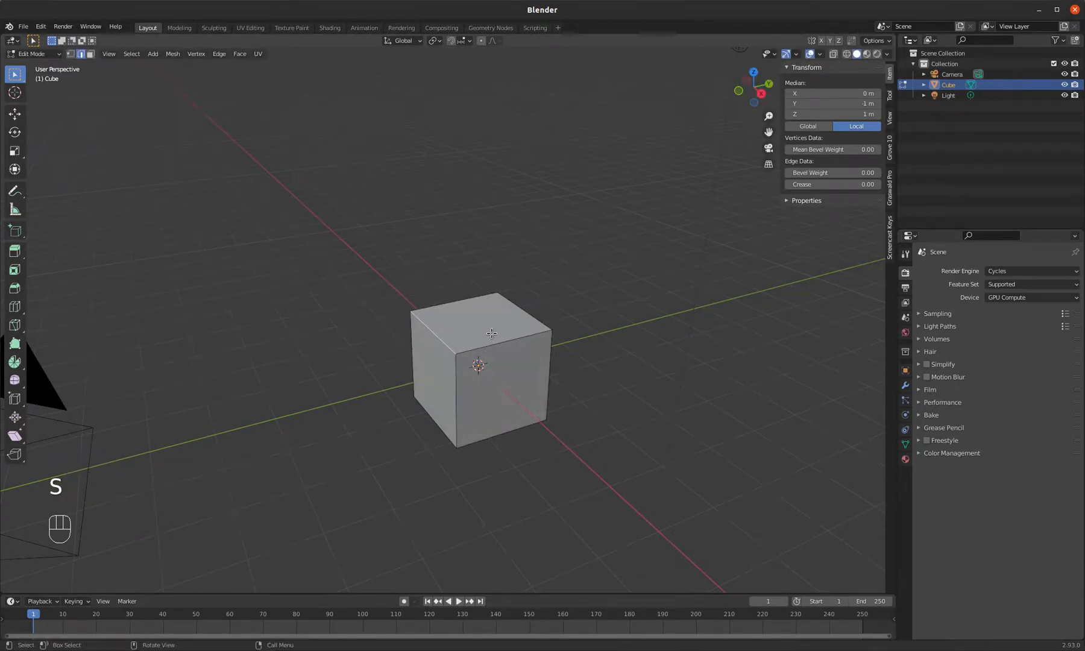
{"action": "key", "text": "g"}
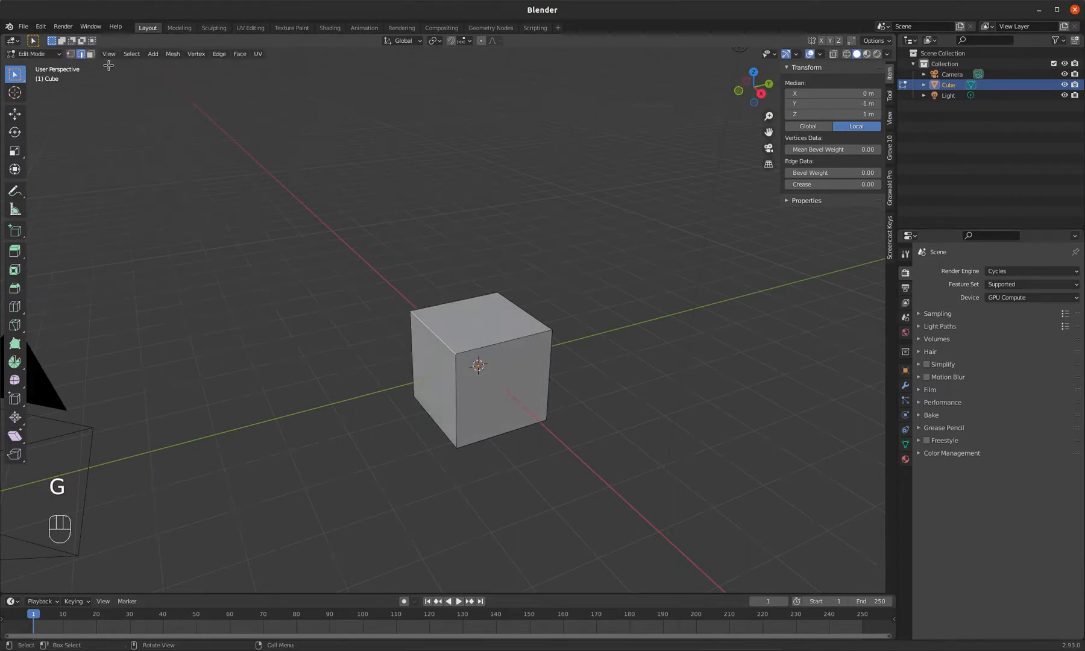
In Face select mode, pick the top face, then the face at 0, −1, 0, and try R and G.
{"action": "left_click", "coordinate": [90, 55]}
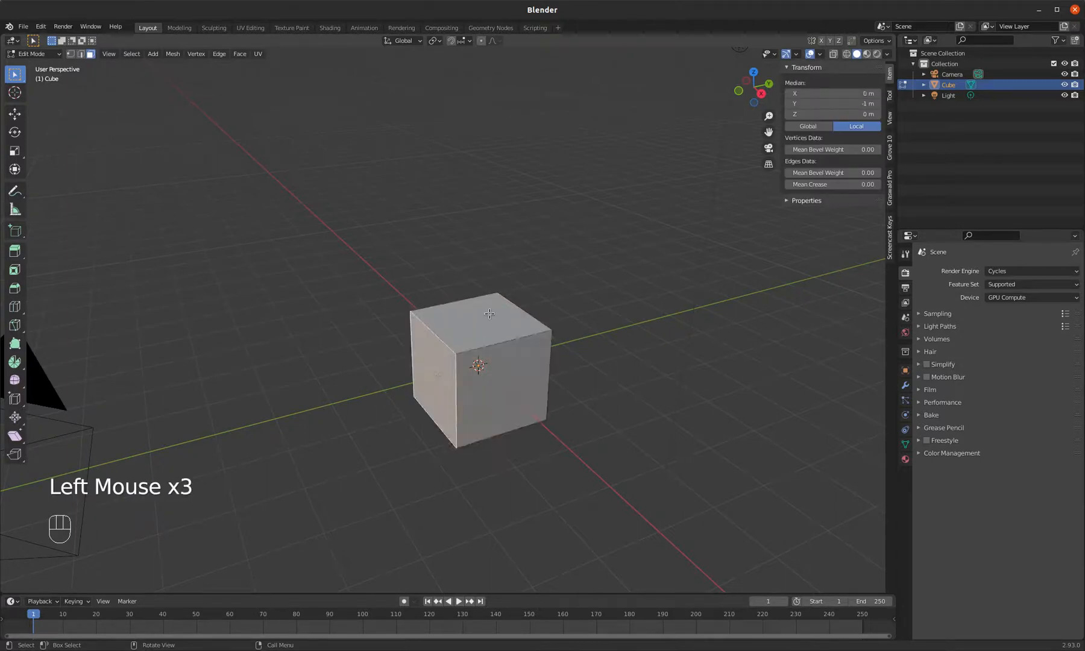
{"action": "left_click", "coordinate": [478, 314]}
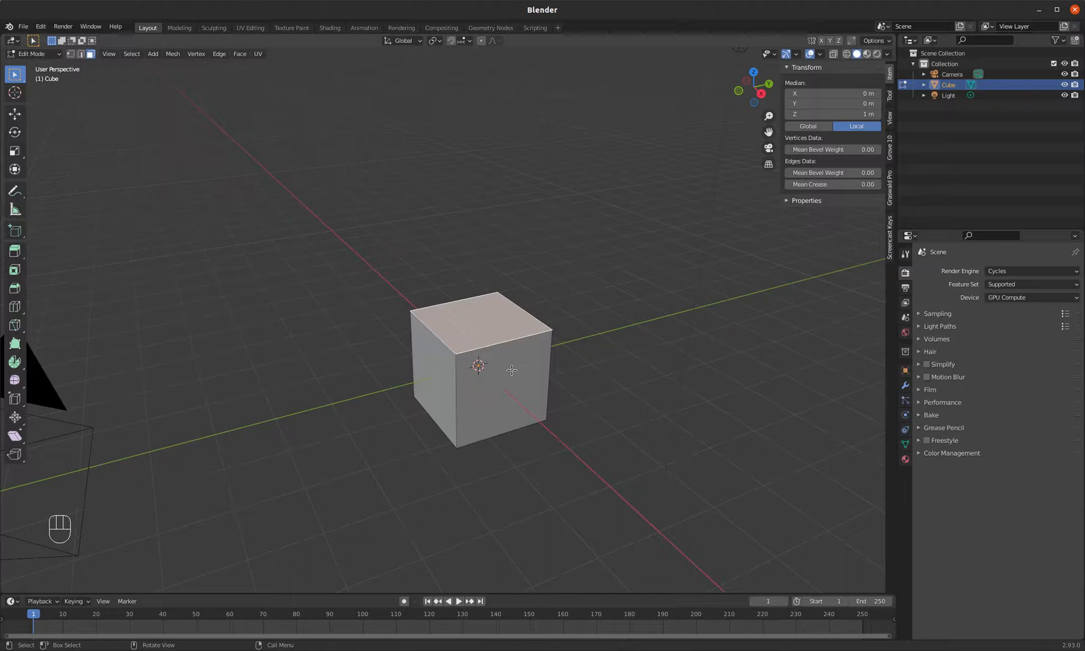
{"action": "double_click", "coordinate": [585, 284]}
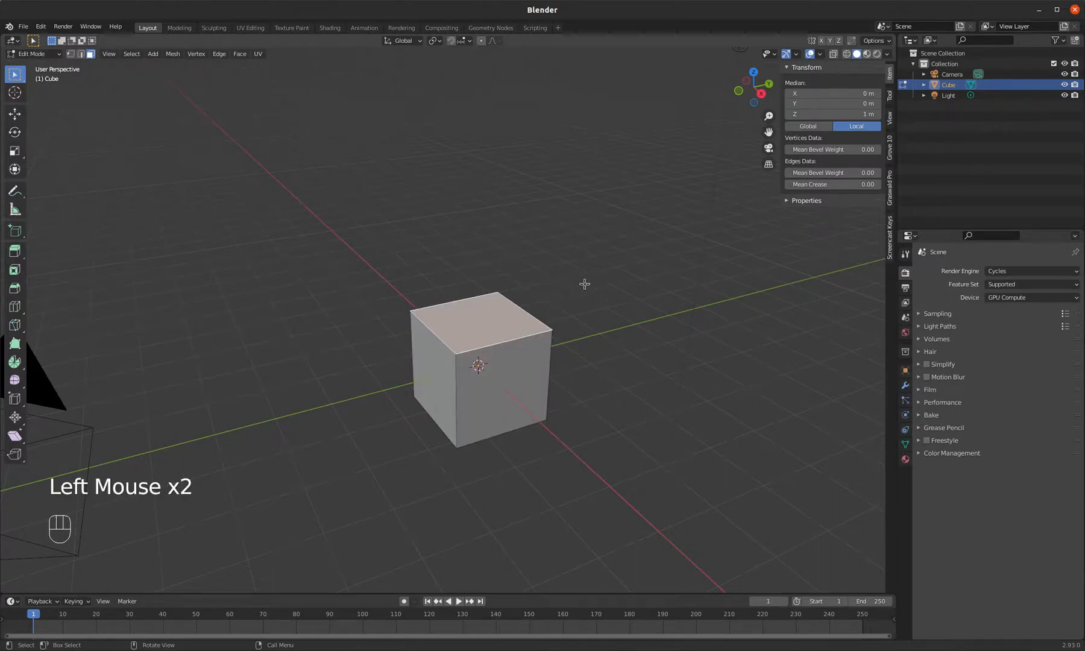
{"action": "key", "text": "r"}
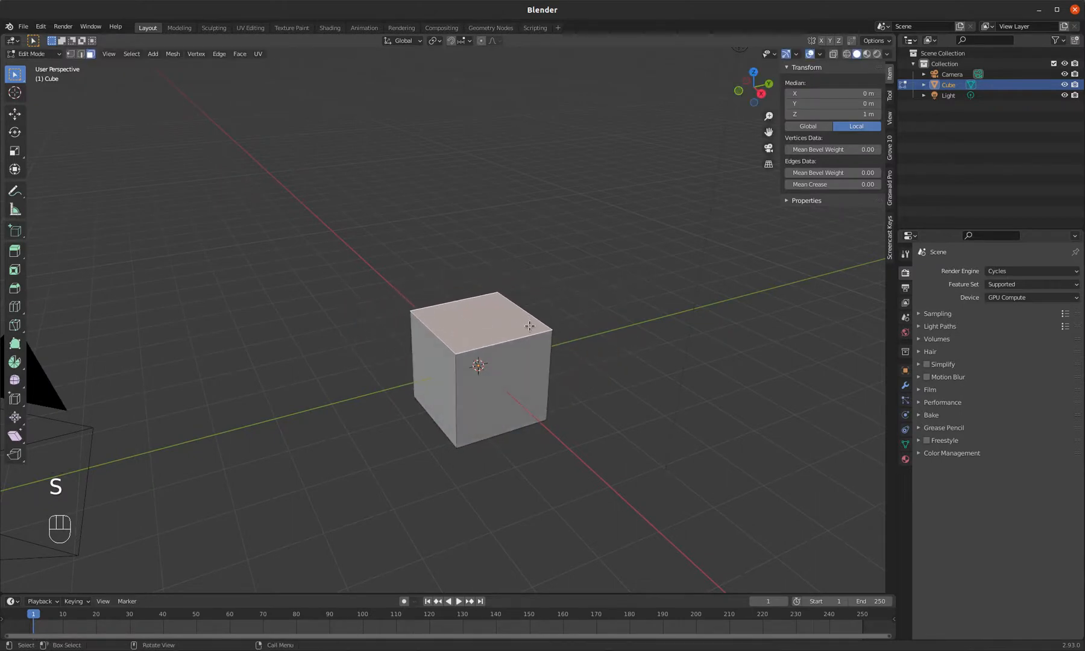
{"action": "key", "text": "g"}
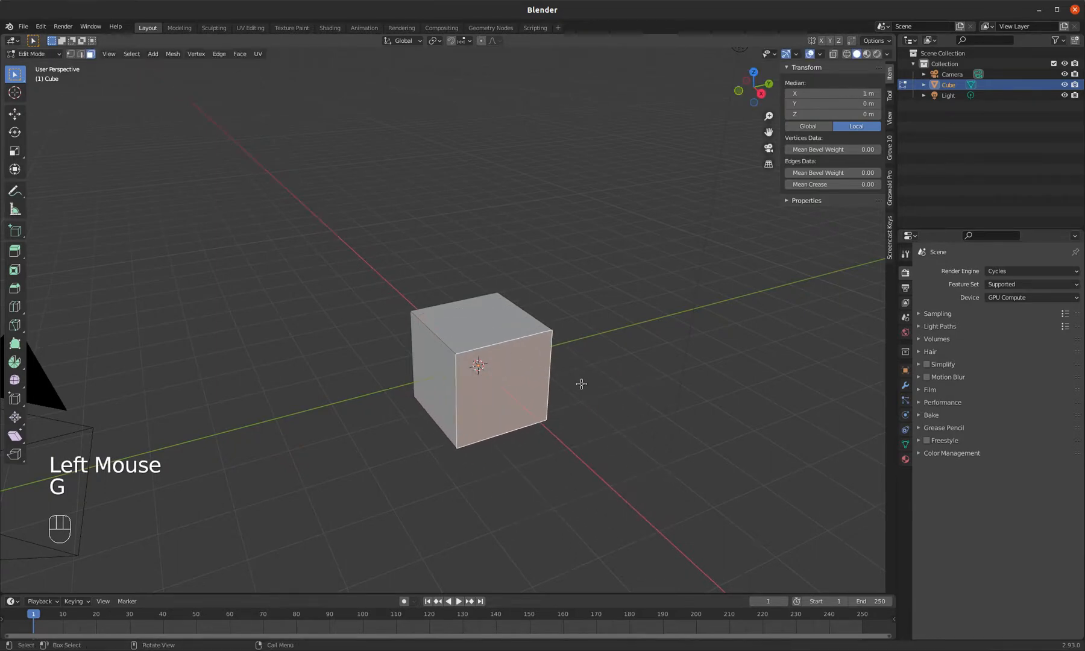
{"action": "key", "text": "r"}
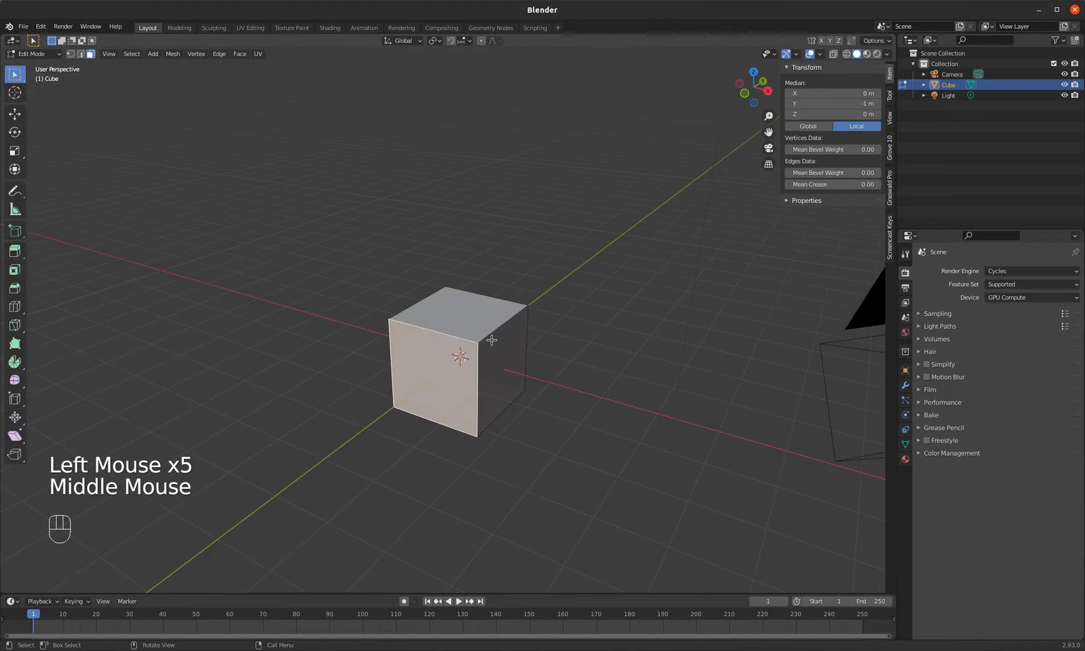
Orbit around the cube, exit to Object Mode with Tab, and orbit again.
{"action": "left_click_drag", "start_coordinate": [492, 339], "coordinate": [422, 318]}
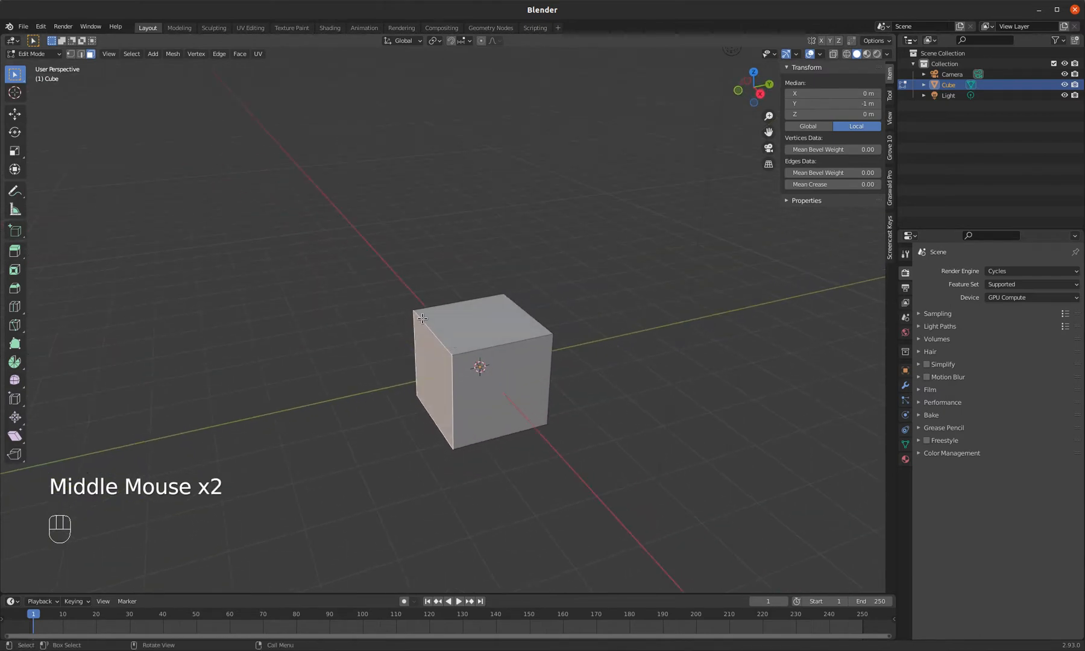
{"action": "key", "text": "Tab"}
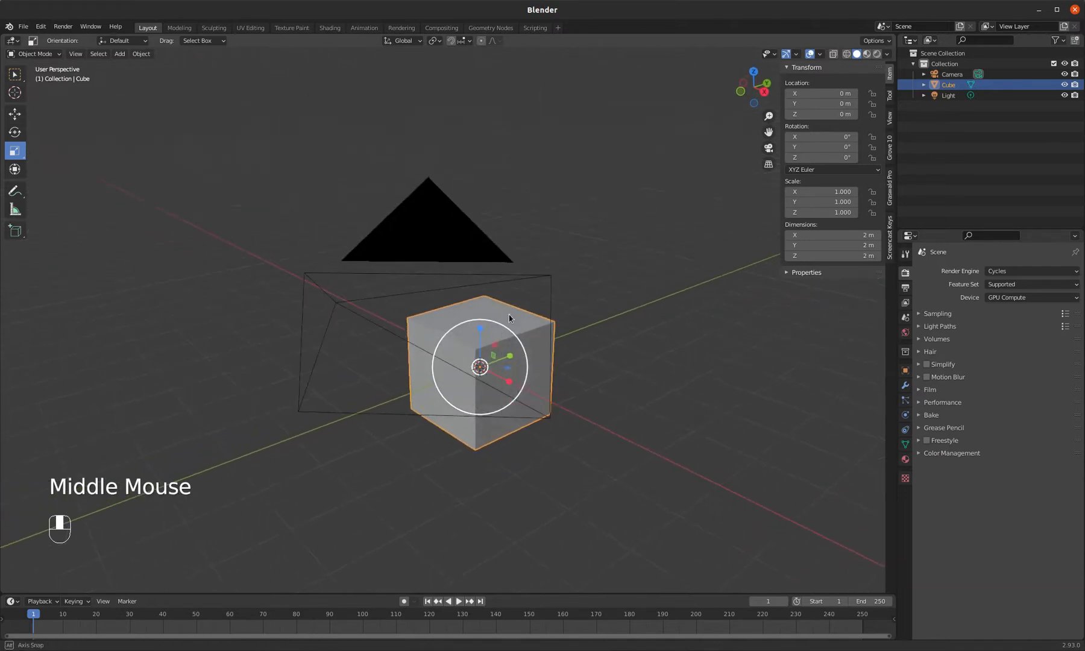
{"action": "left_click_drag", "start_coordinate": [509, 318], "coordinate": [526, 358]}
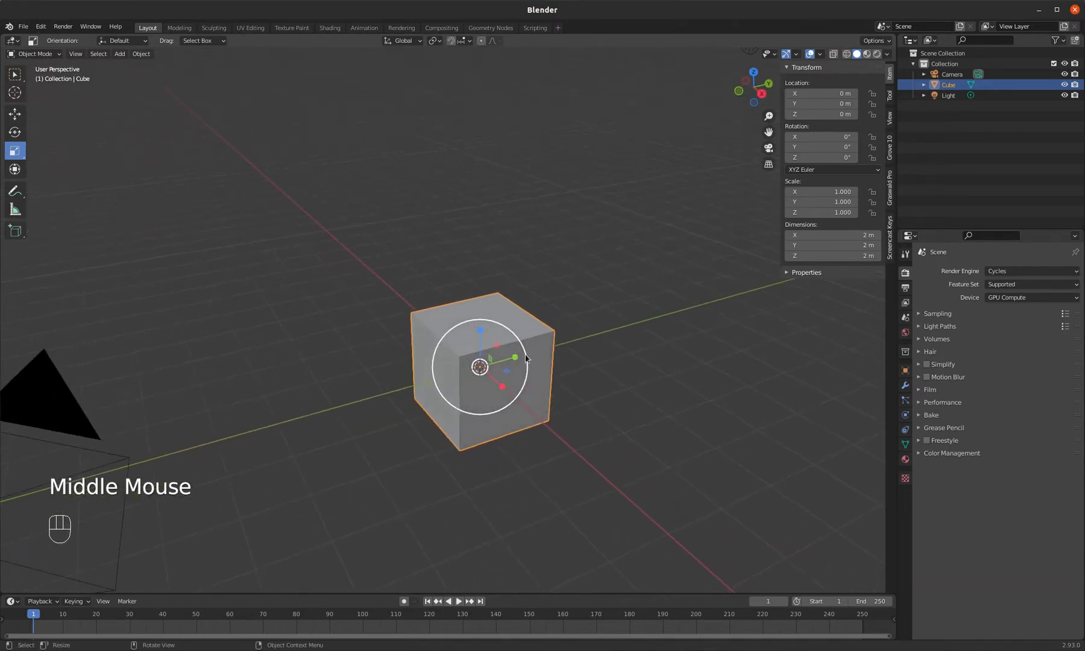
{"action": "mouse_move", "coordinate": [520, 358]}
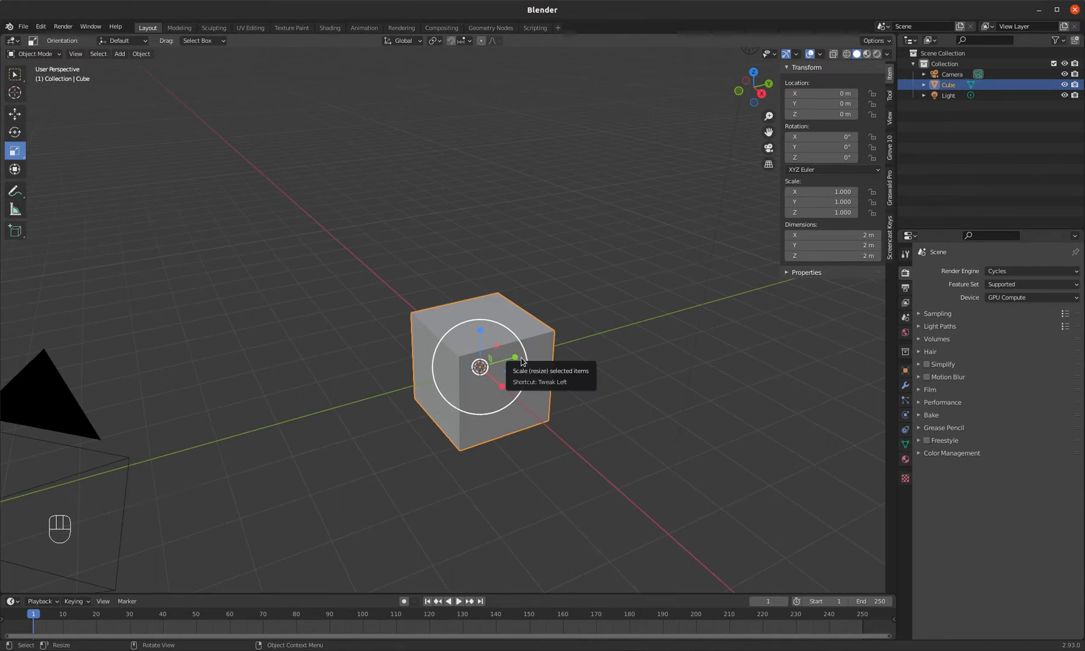
{"action": "mouse_move", "coordinate": [475, 261]}
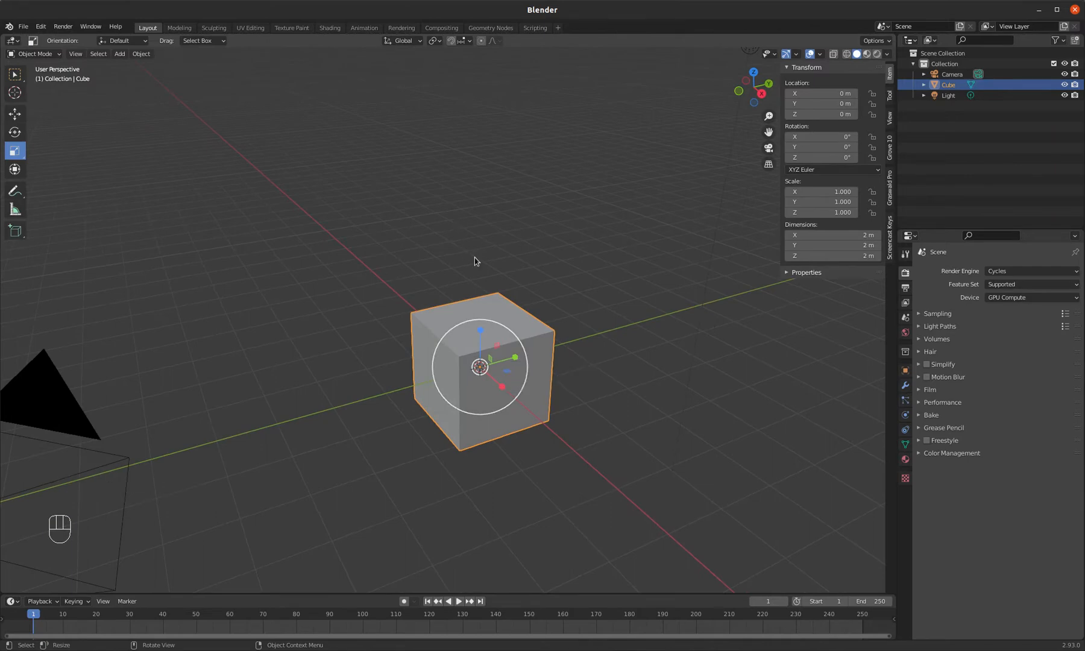
{"action": "mouse_move", "coordinate": [319, 245]}
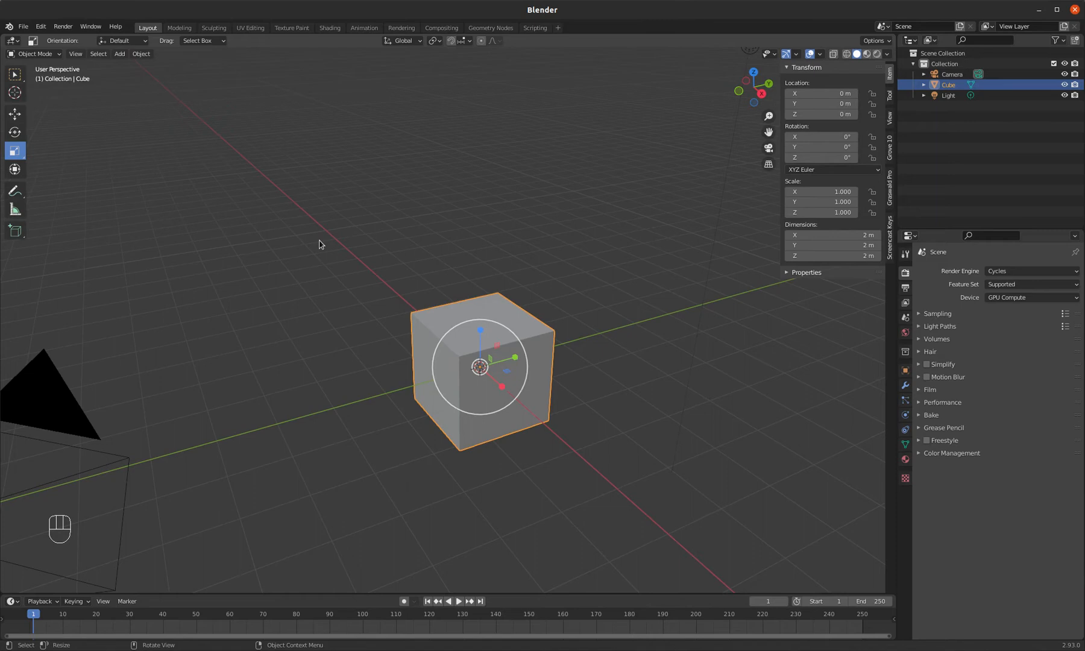